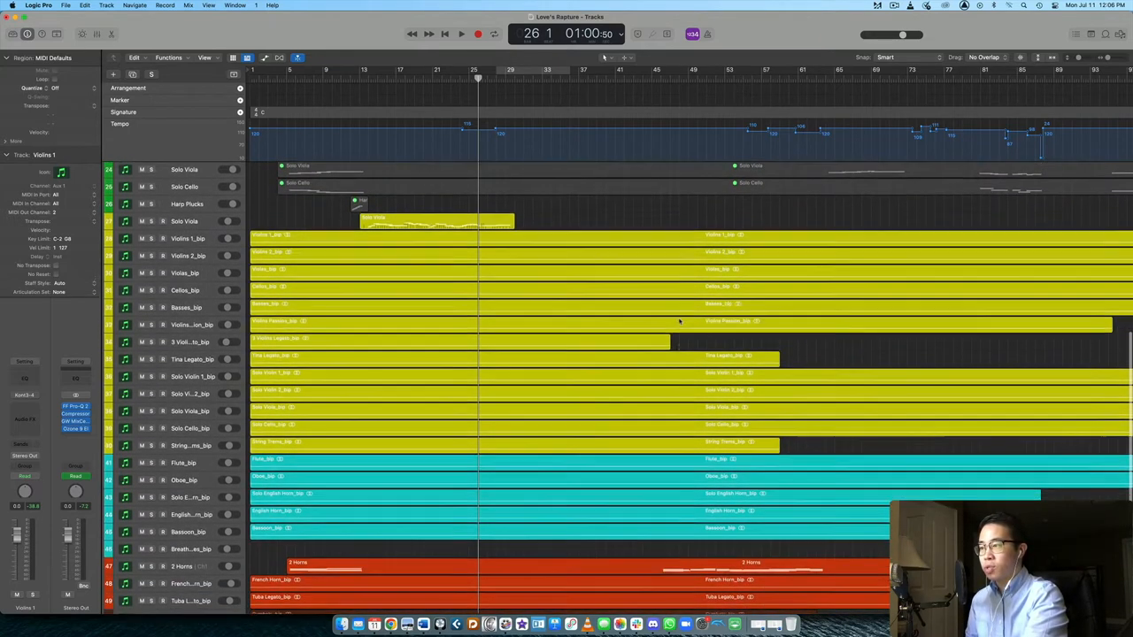
Step: Start playback of the orchestral arrangement from around bar 26
scroll("down", 3)
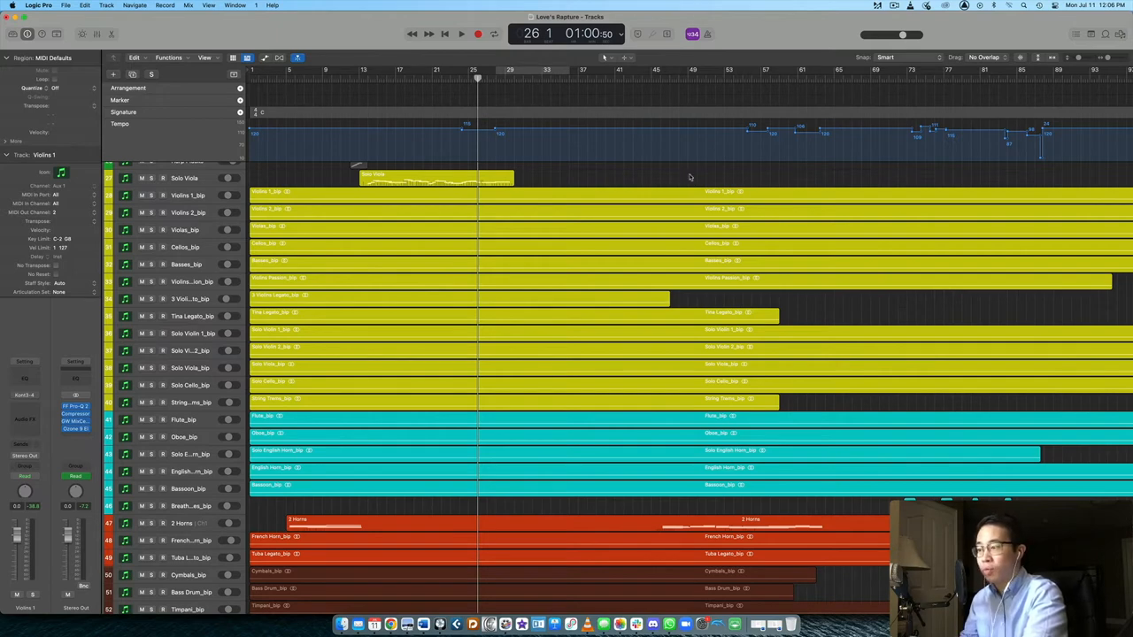
mouse_move(653, 177)
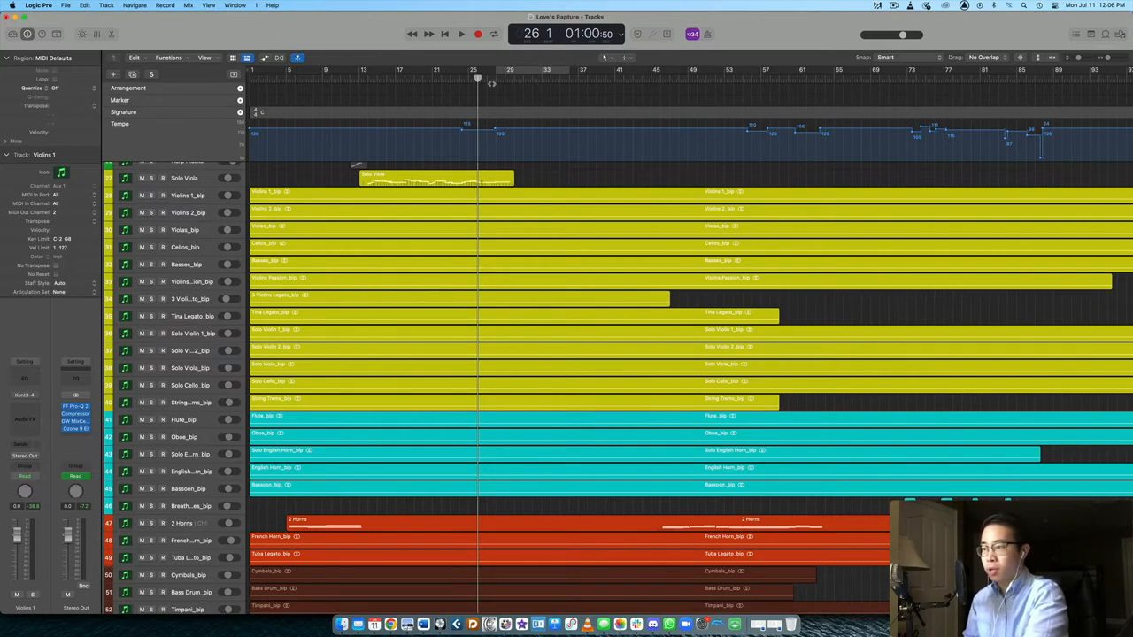
mouse_move(655, 228)
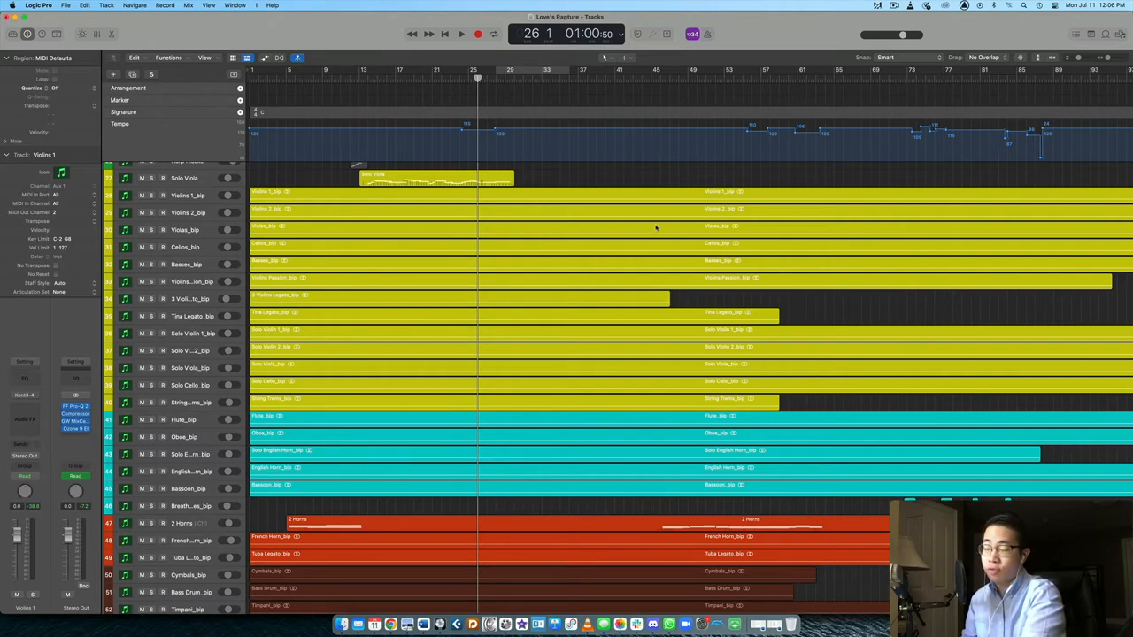
mouse_move(570, 195)
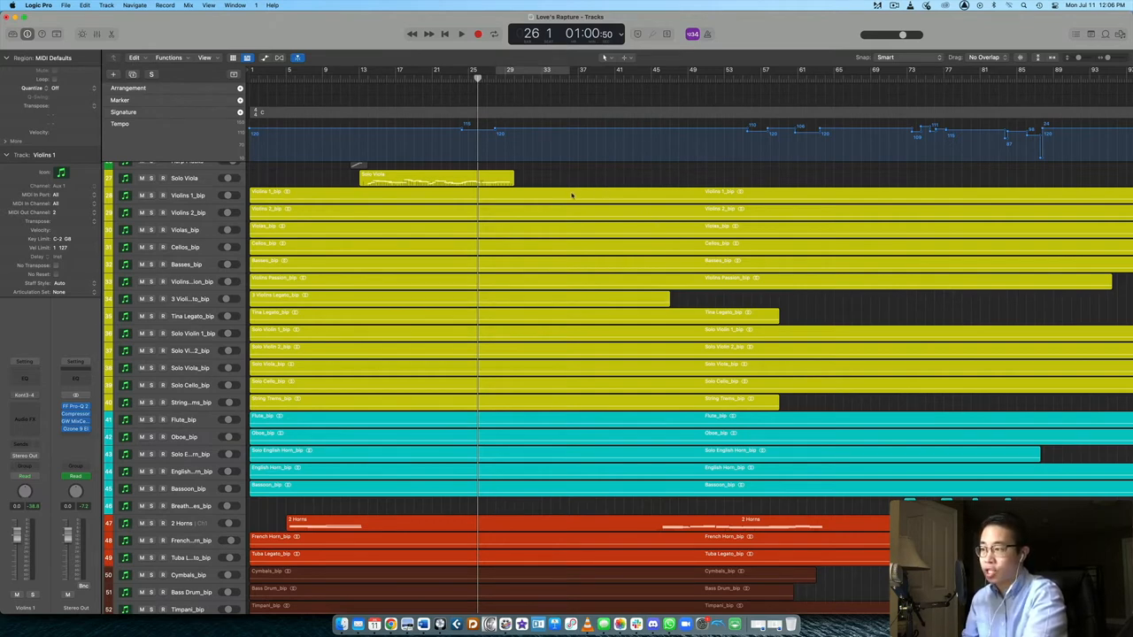
mouse_move(559, 176)
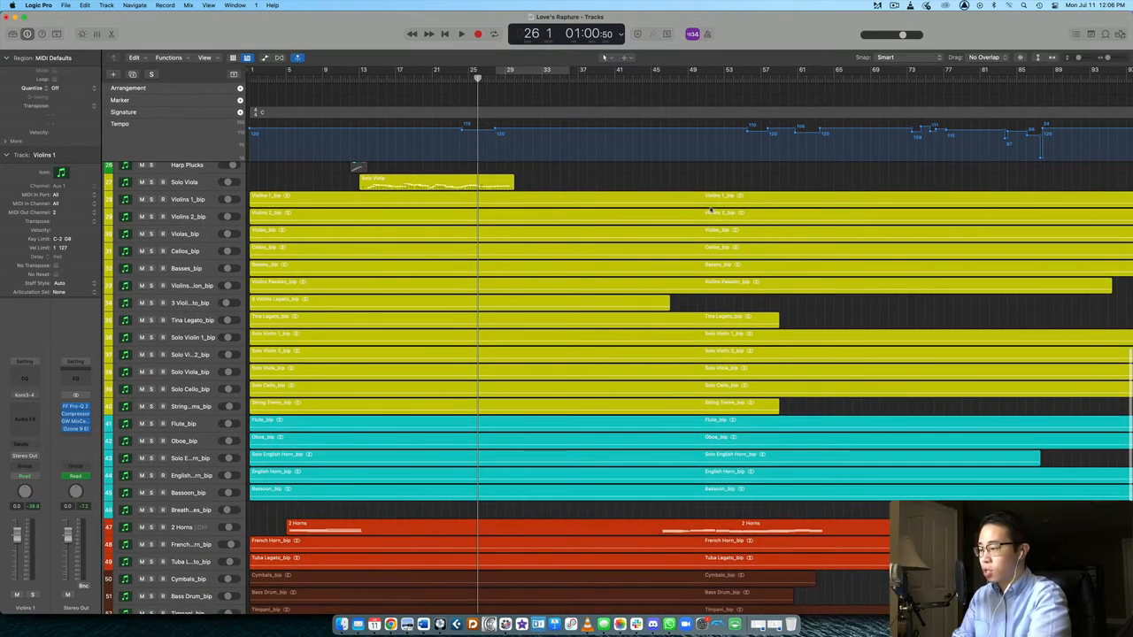
left_click(460, 34)
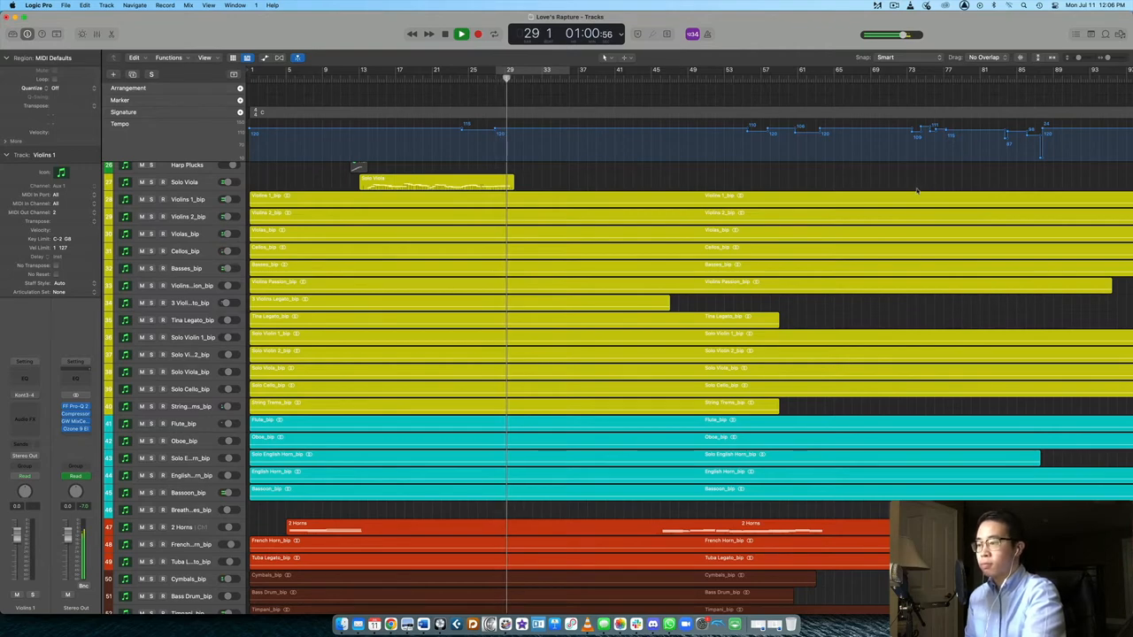
Step: Scroll the Tracks area to the MIDI instrument tracks while playback continues
scroll("down", 3)
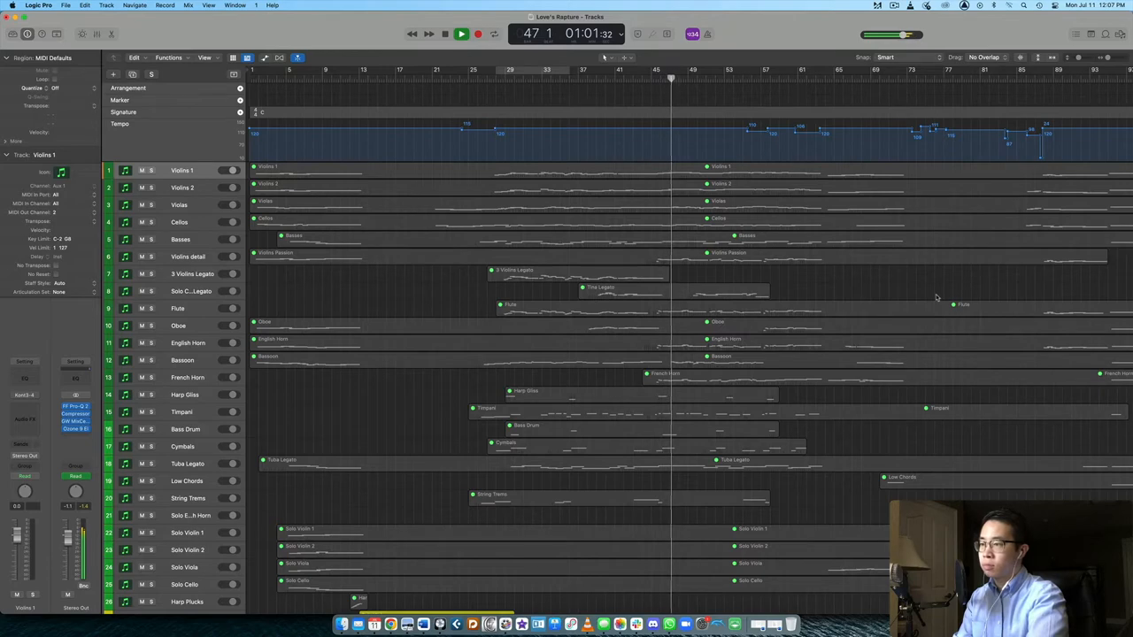
Step: Stop playback and move the playhead back to bar 27, revealing the bounced audio tracks
left_click(444, 34)
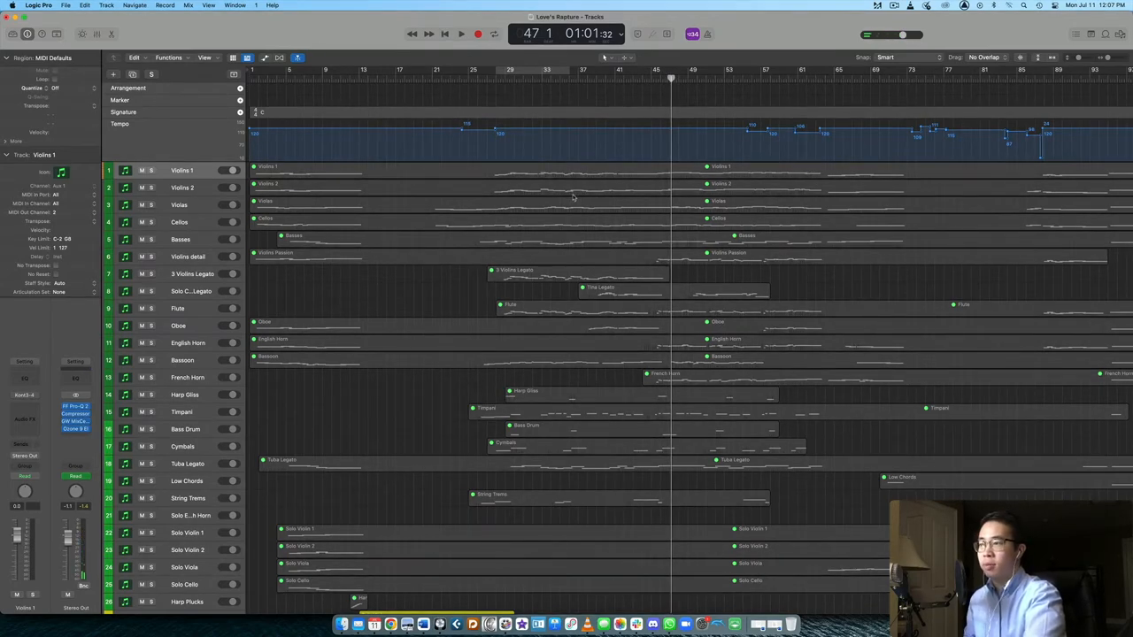
scroll("down", 3)
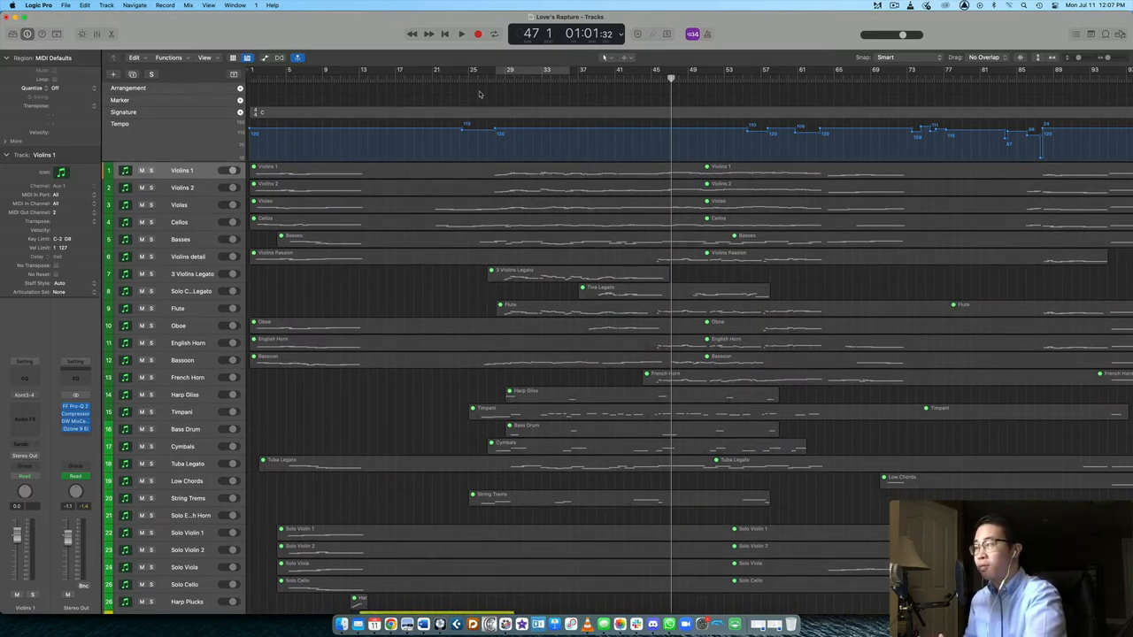
mouse_move(542, 219)
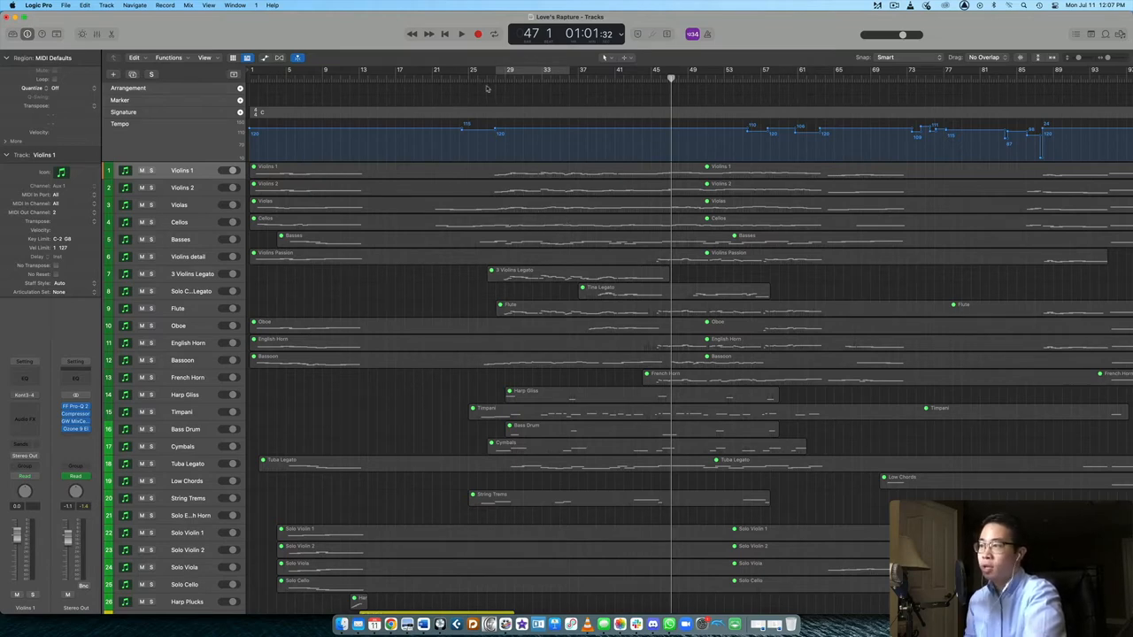
left_click(489, 78)
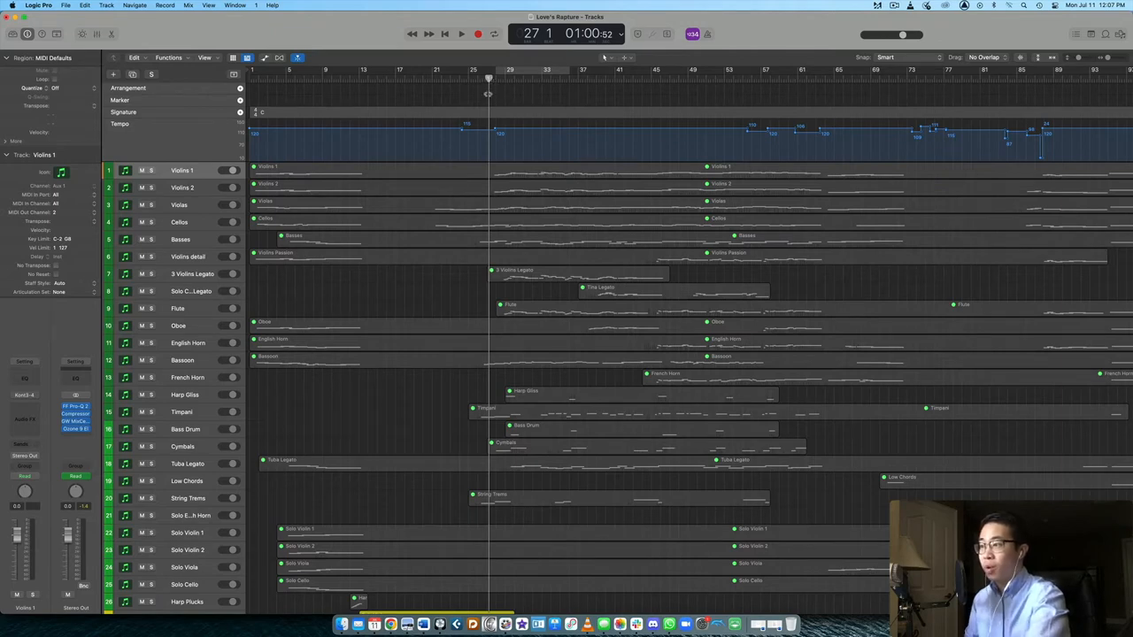
mouse_move(586, 154)
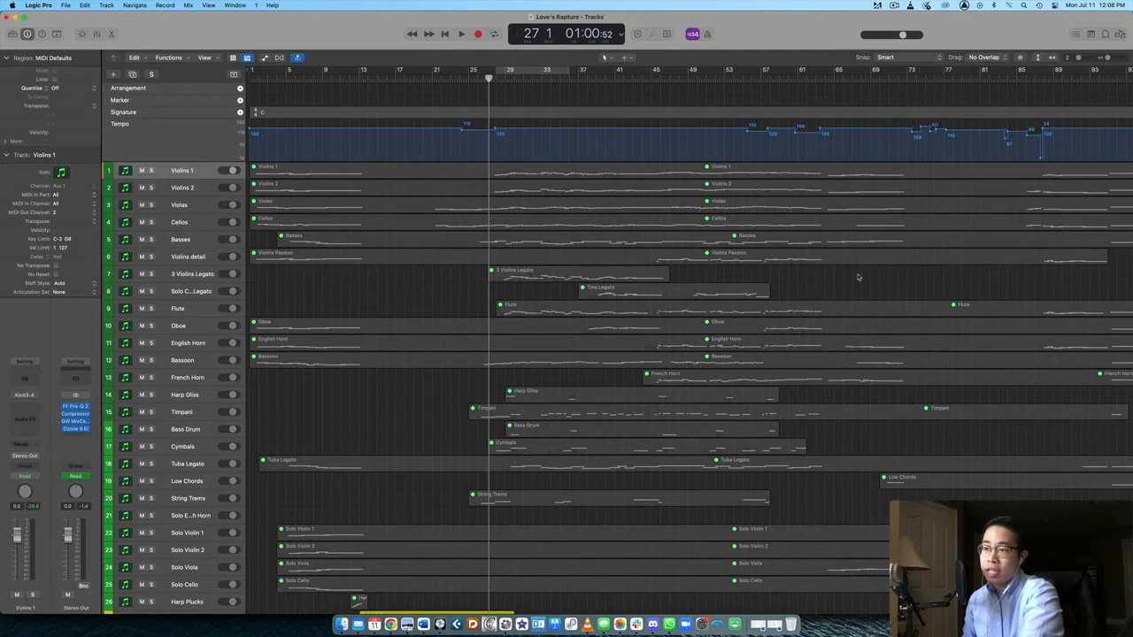
mouse_move(857, 280)
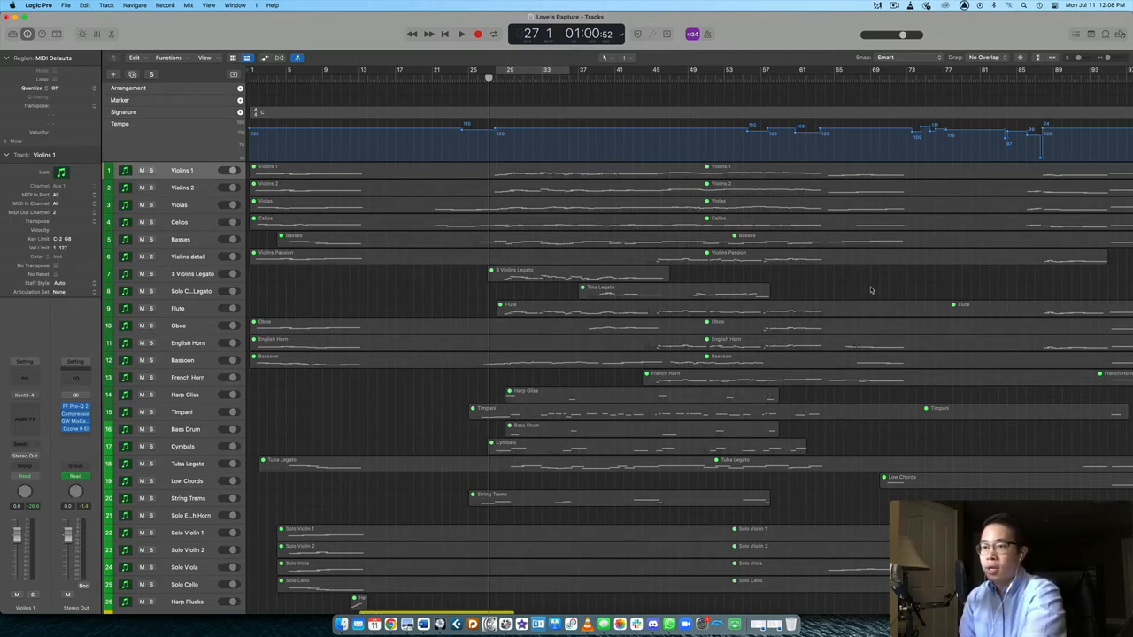
scroll("down", 3)
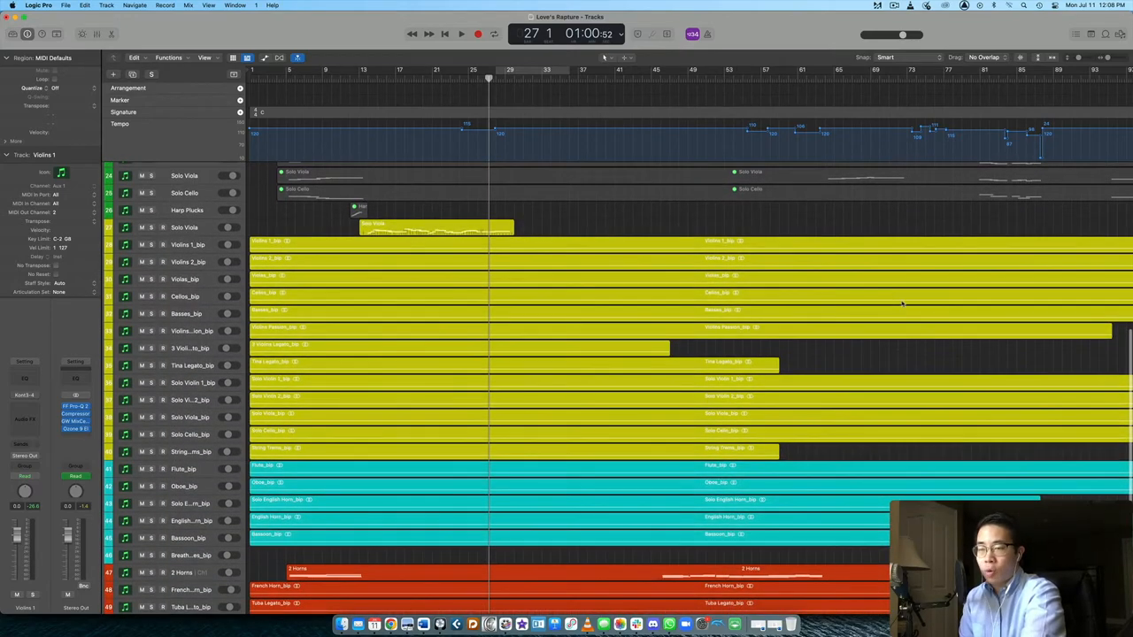
scroll("down", 3)
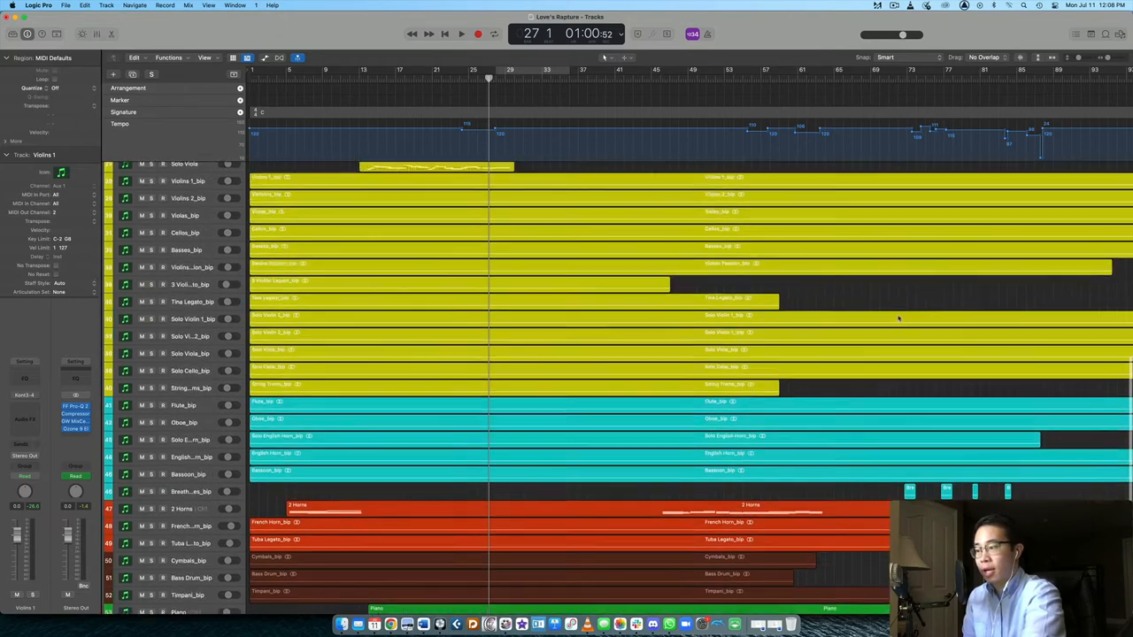
scroll("down", 3)
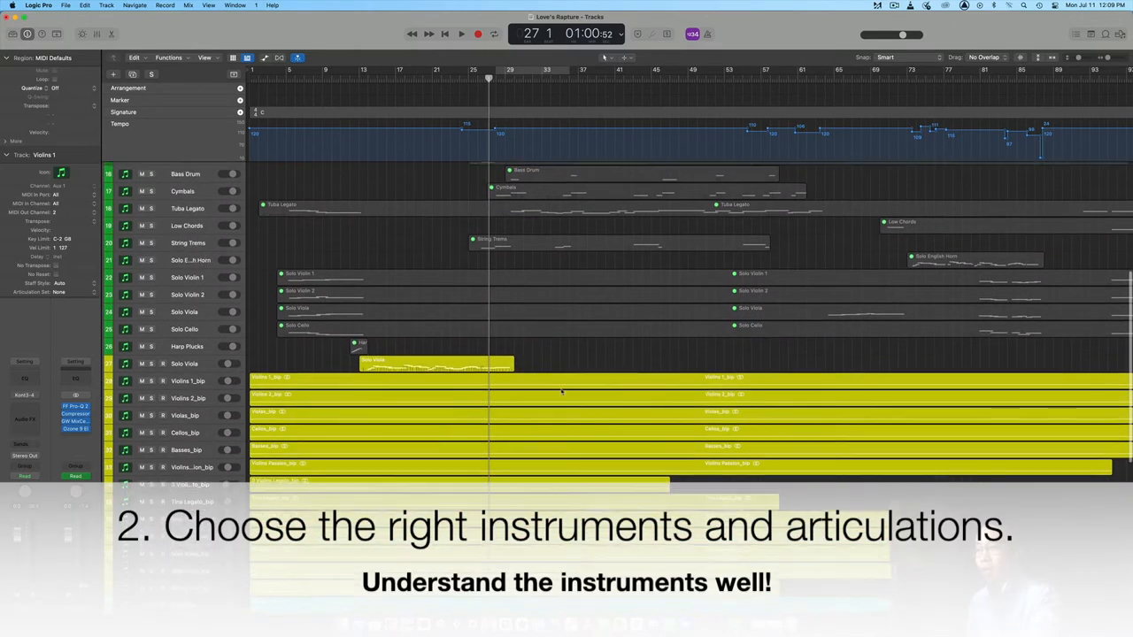
scroll("down", 3)
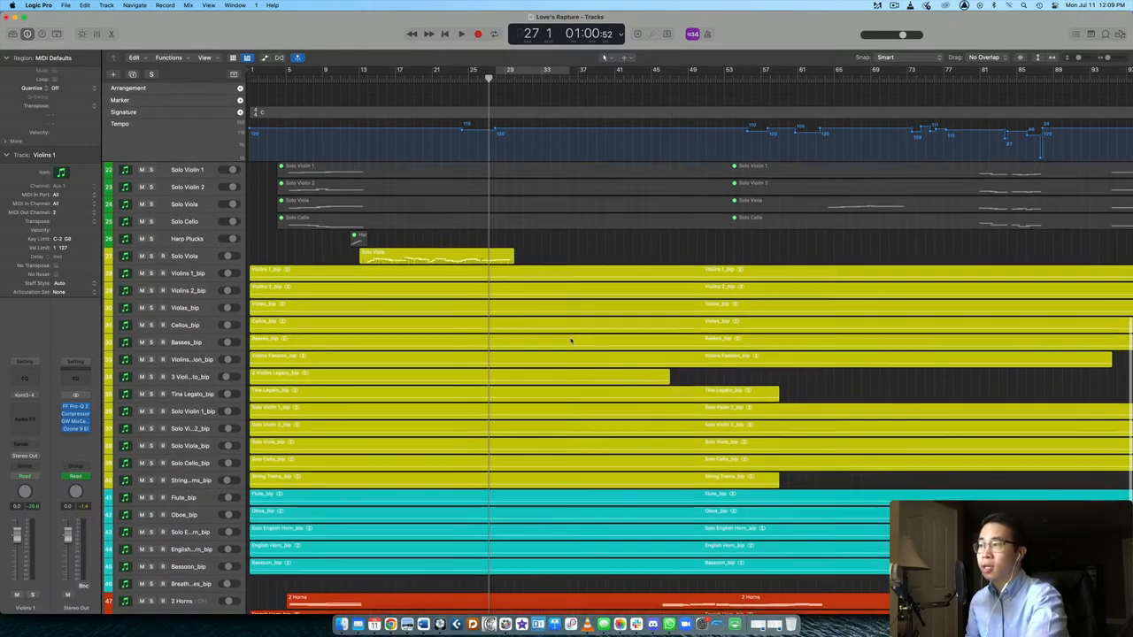
scroll("down", 3)
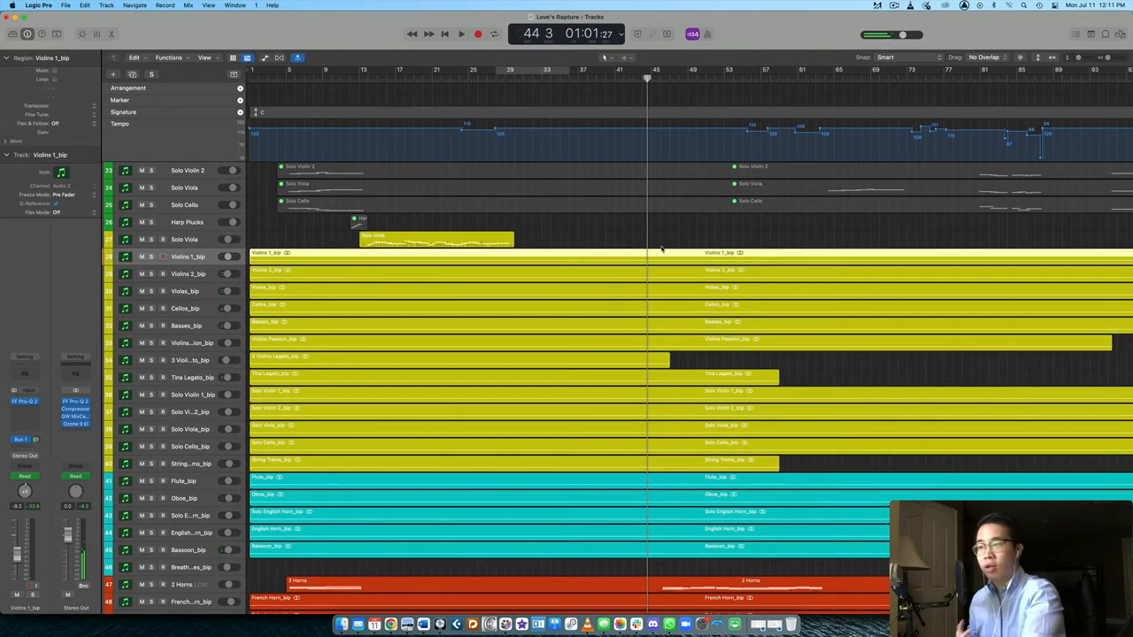
mouse_move(688, 241)
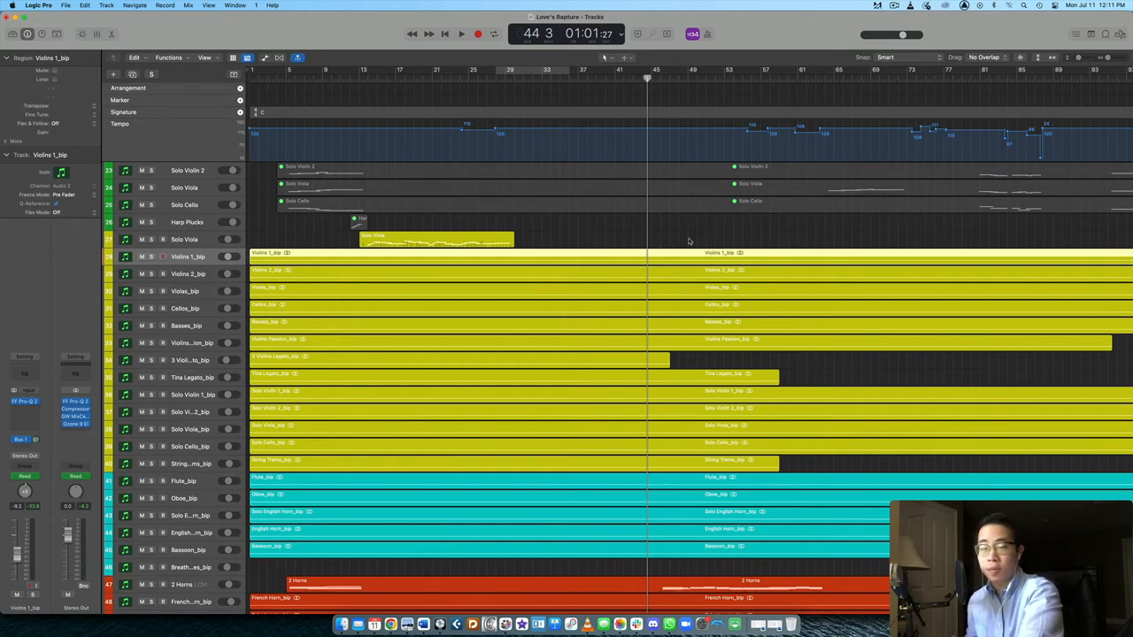
mouse_move(695, 230)
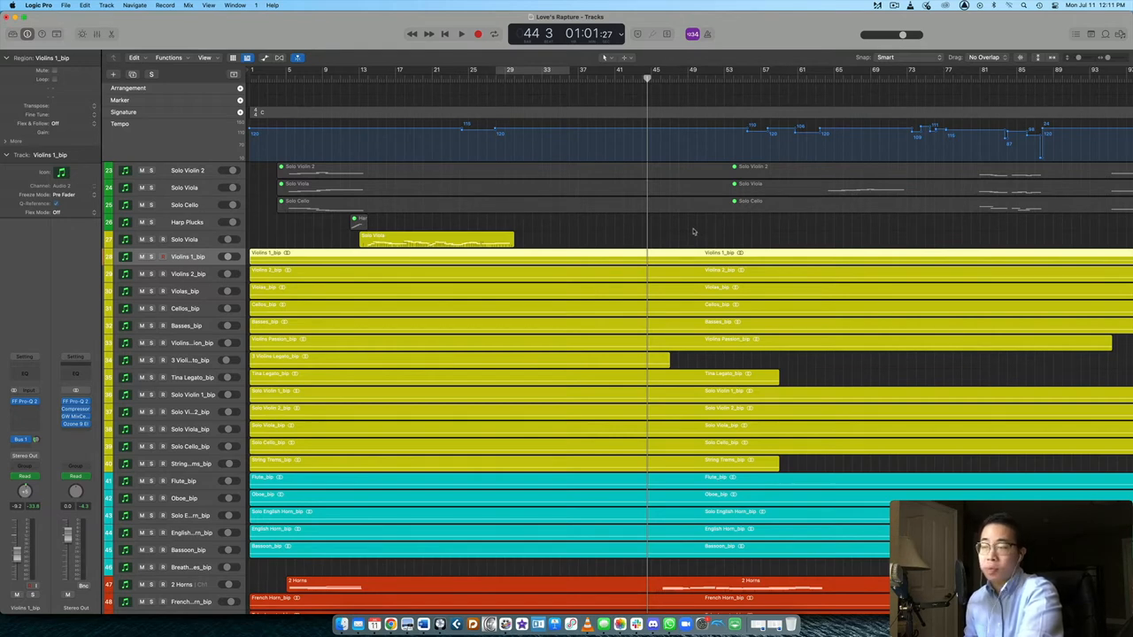
mouse_move(676, 230)
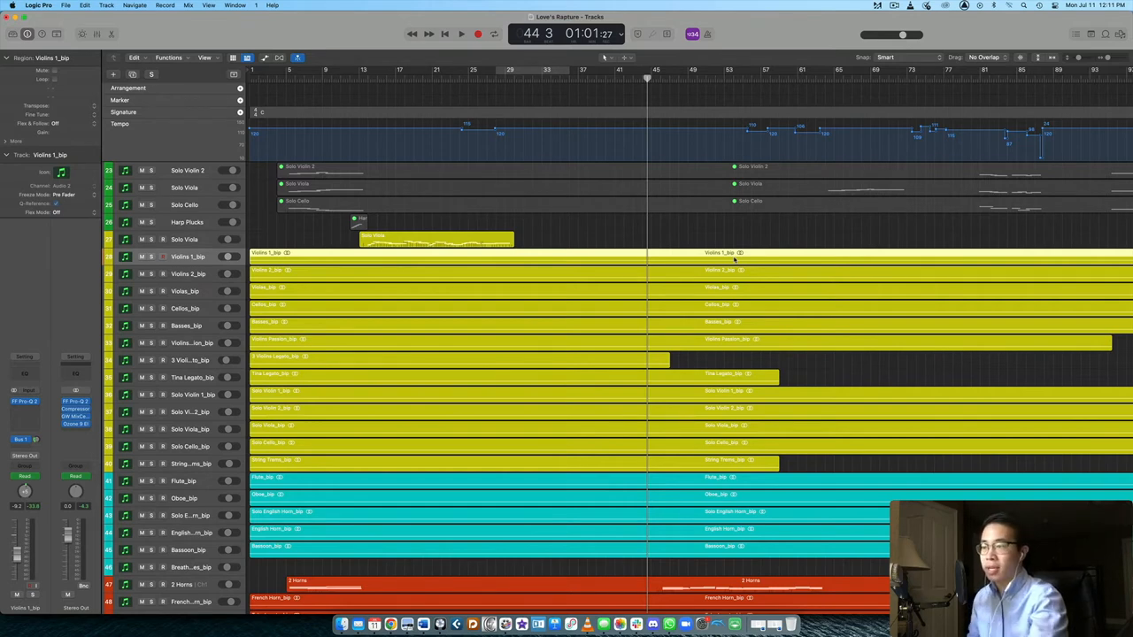
mouse_move(705, 227)
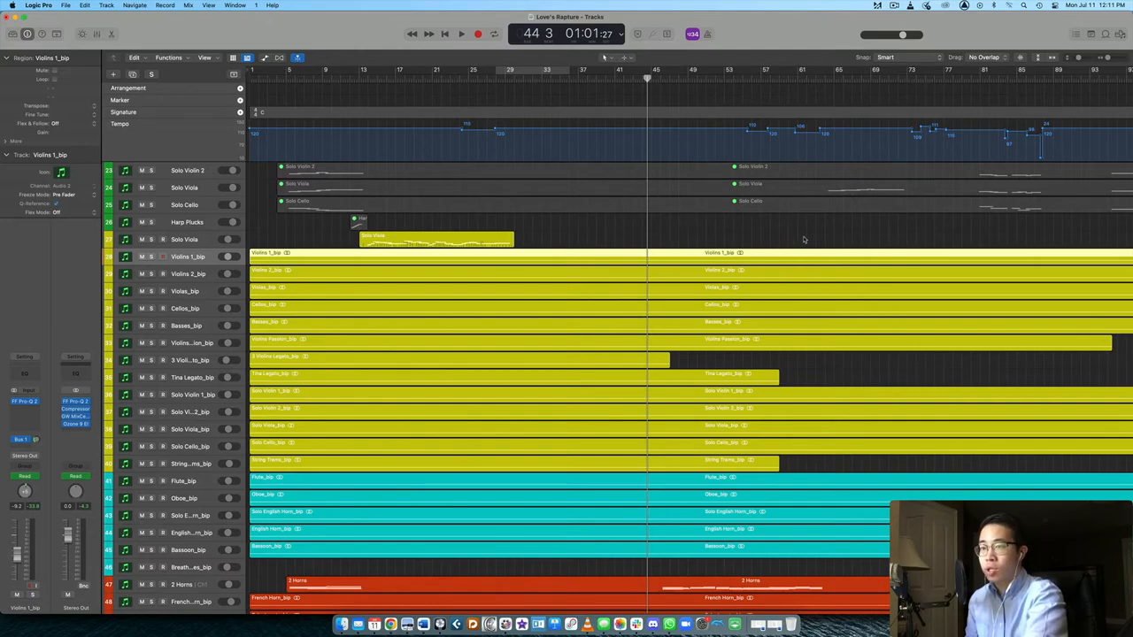
scroll("down", 3)
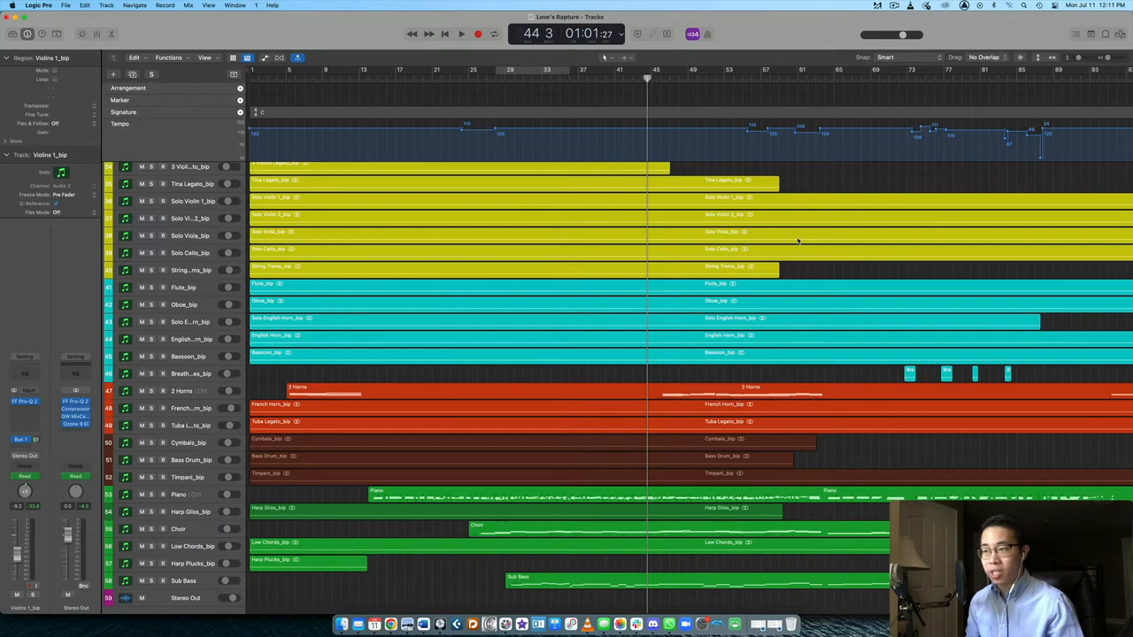
mouse_move(808, 262)
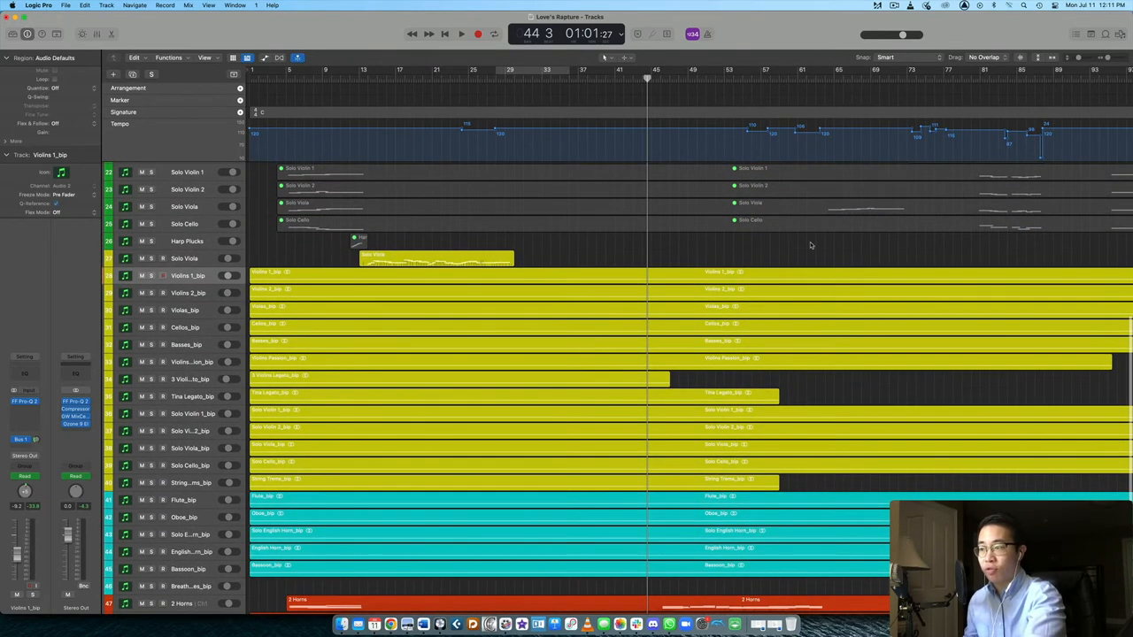
scroll("down", 3)
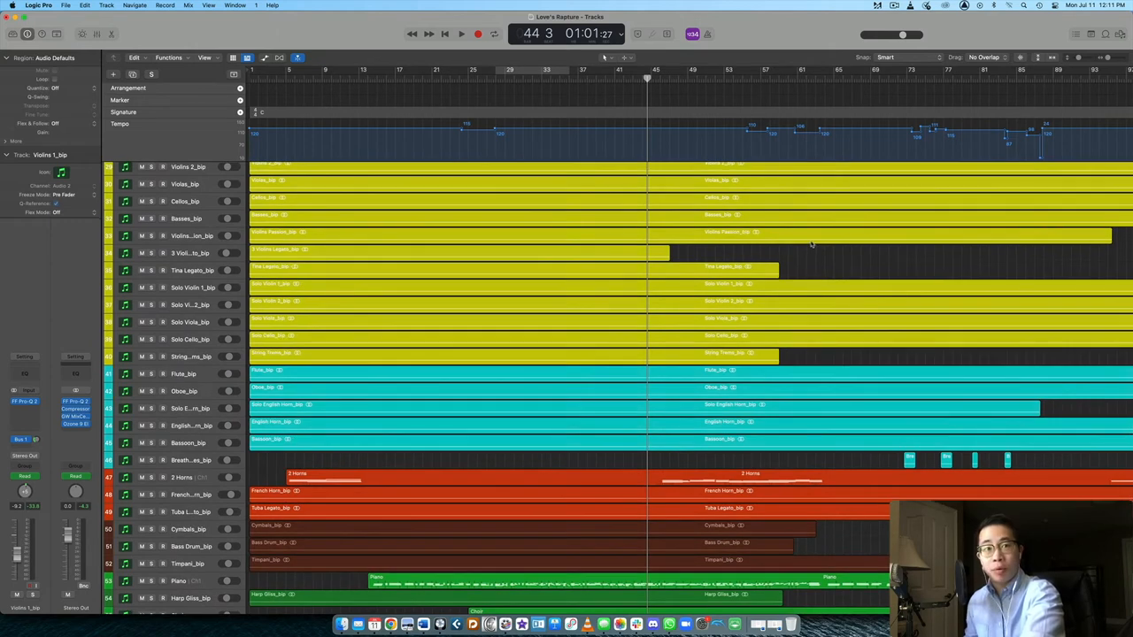
mouse_move(797, 251)
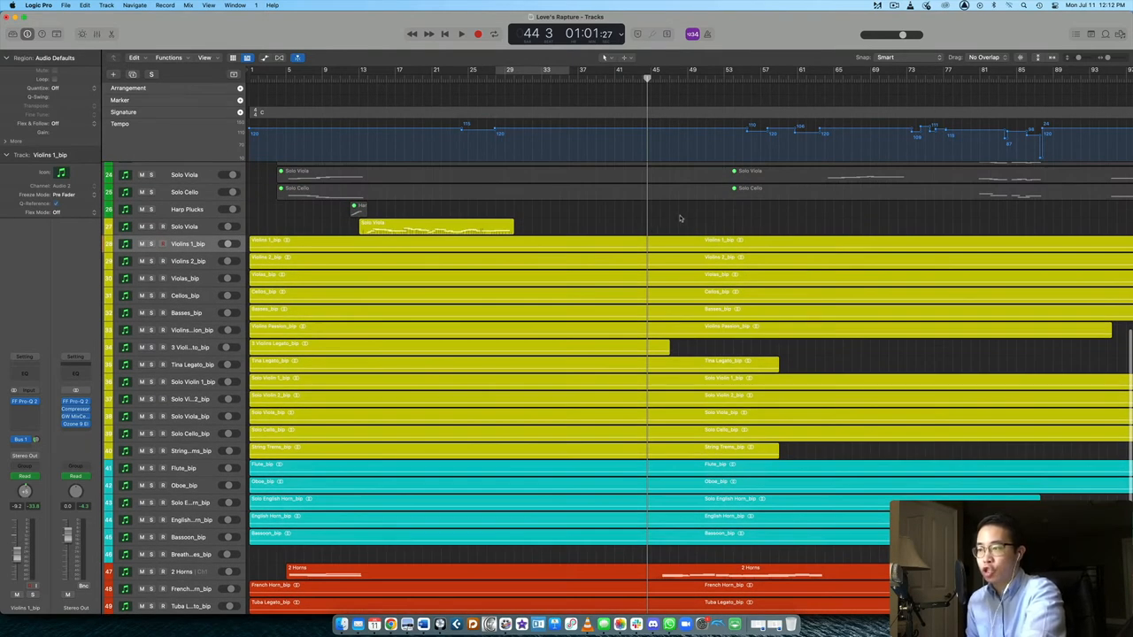
scroll("down", 3)
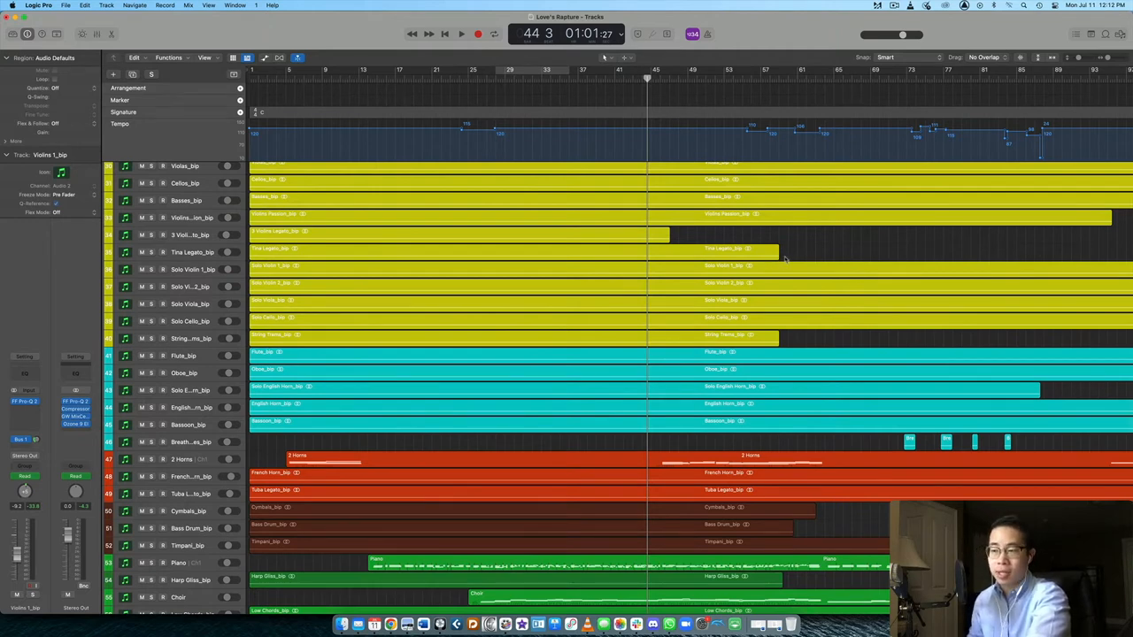
mouse_move(800, 248)
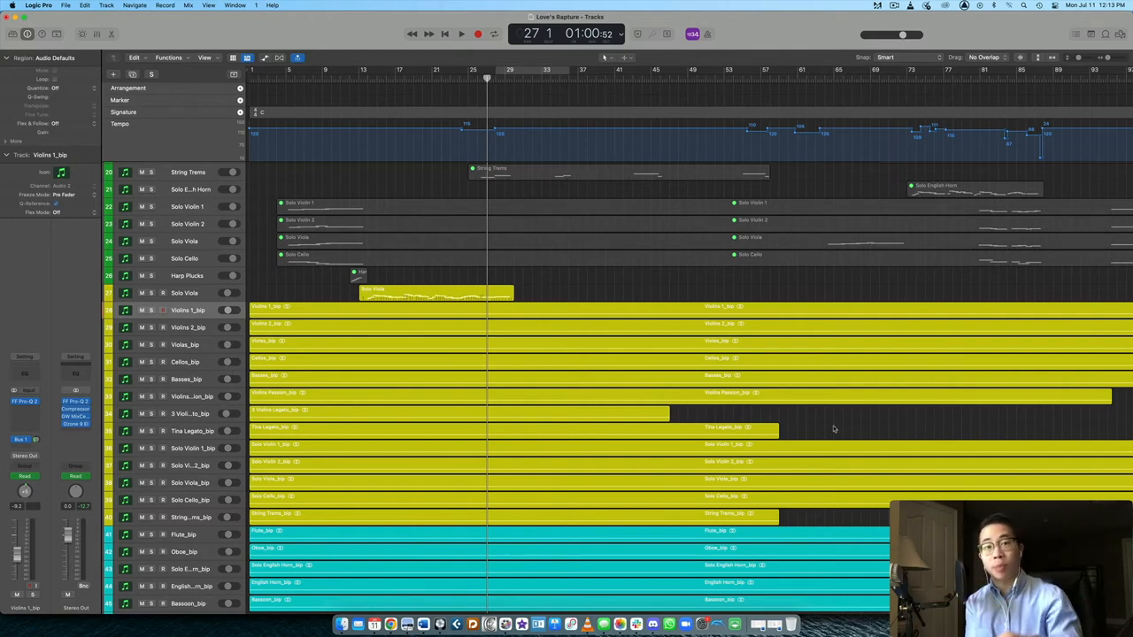
mouse_move(658, 186)
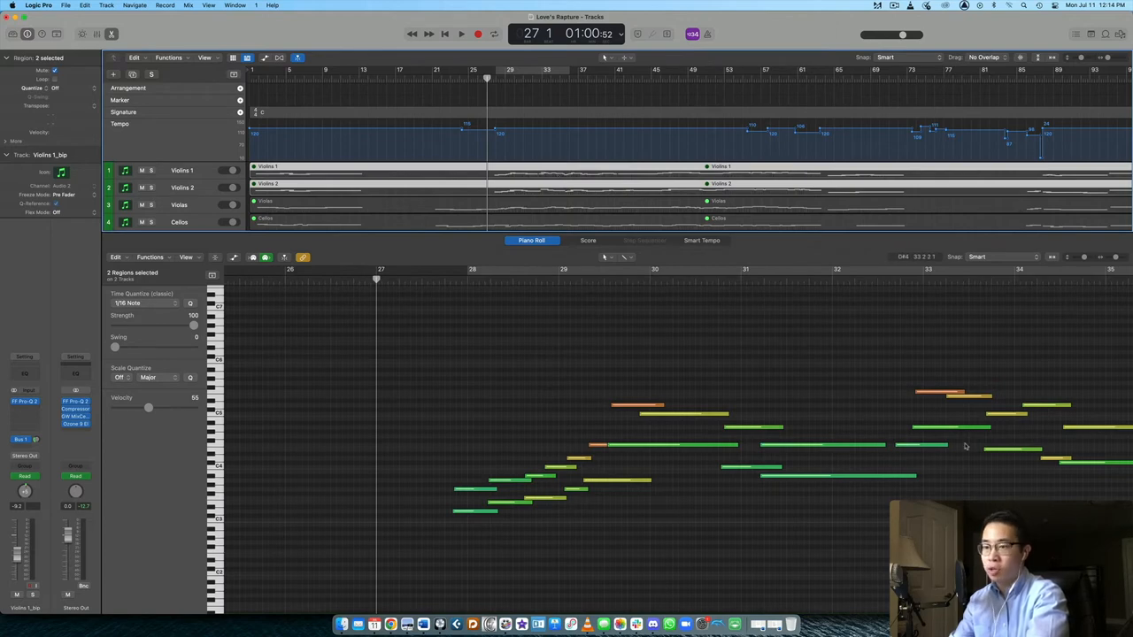
mouse_move(609, 209)
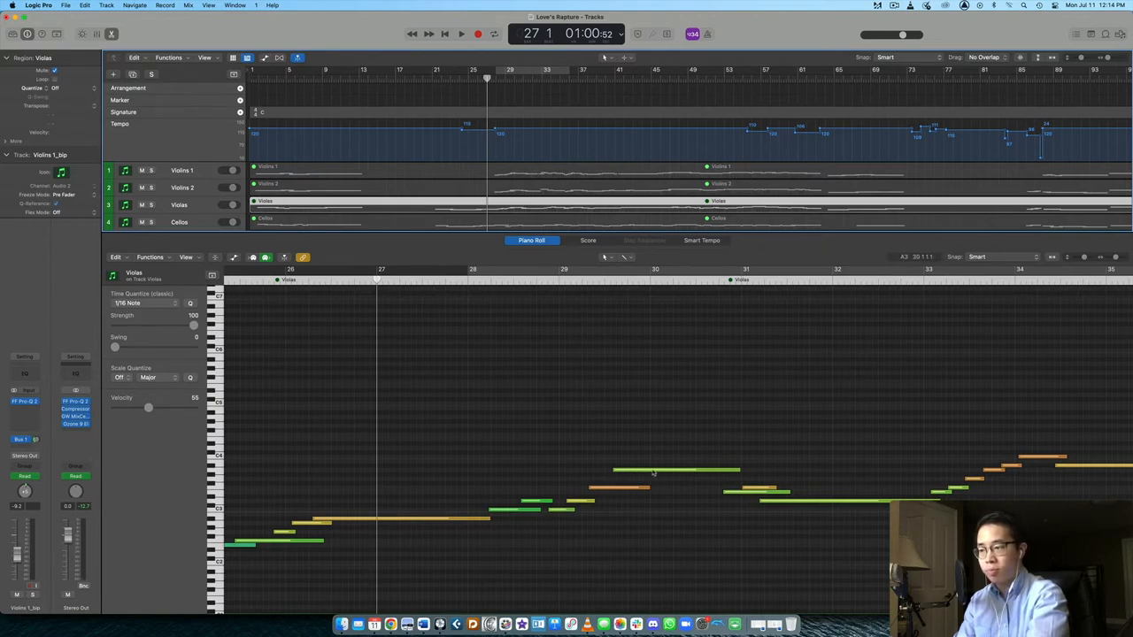
mouse_move(802, 506)
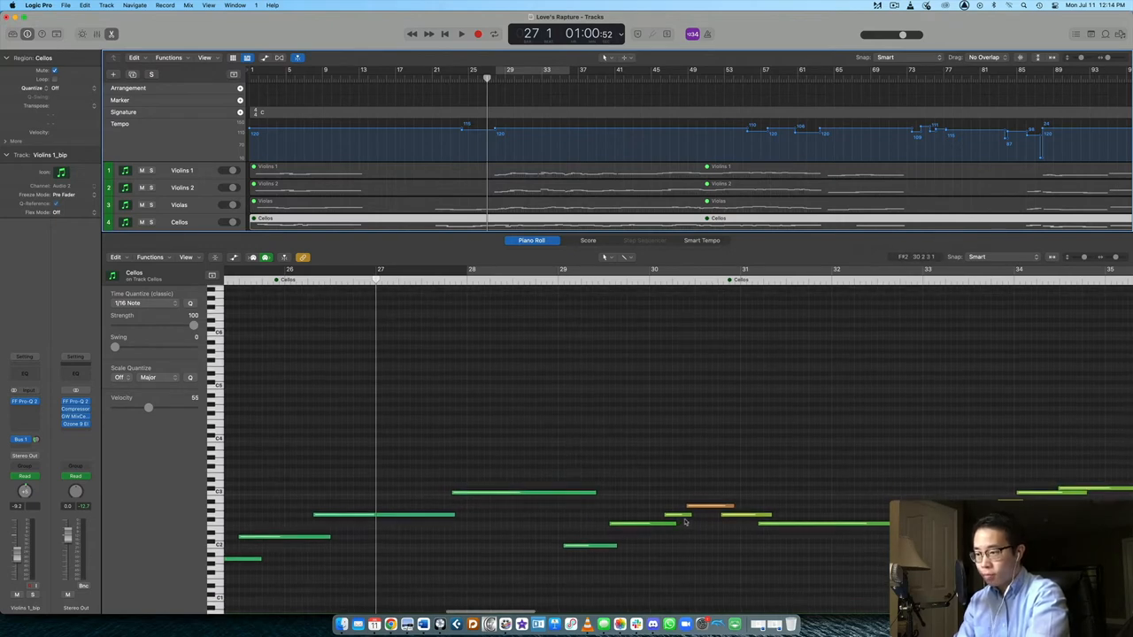
Step: Scroll the Piano Roll ahead along the Cellos line to around bars 29–36
scroll("right", 3)
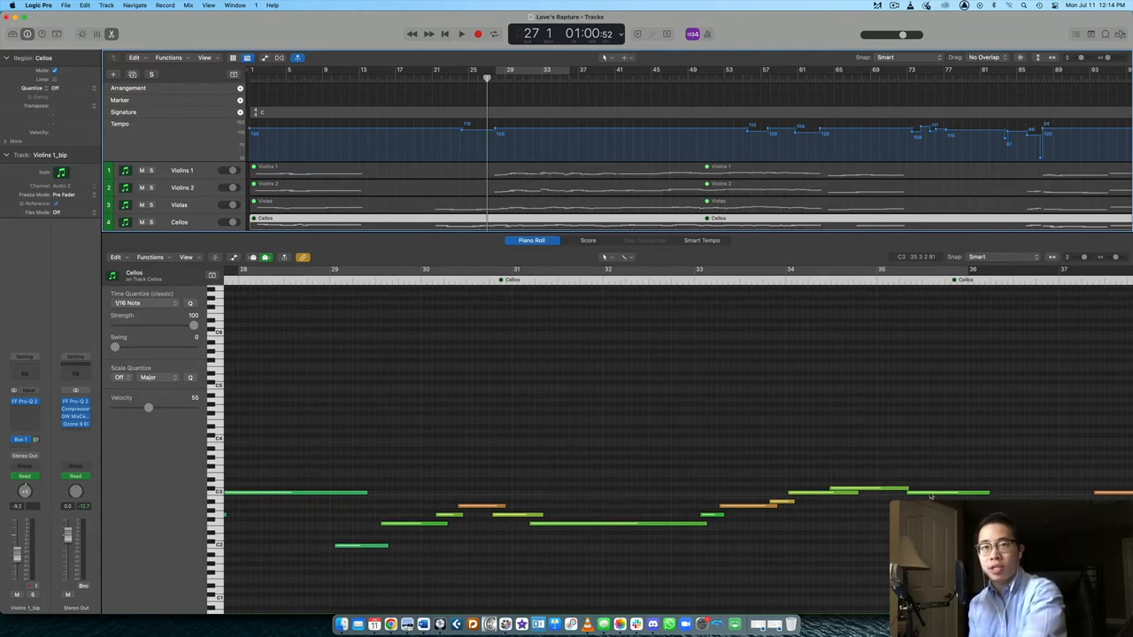
mouse_move(540, 335)
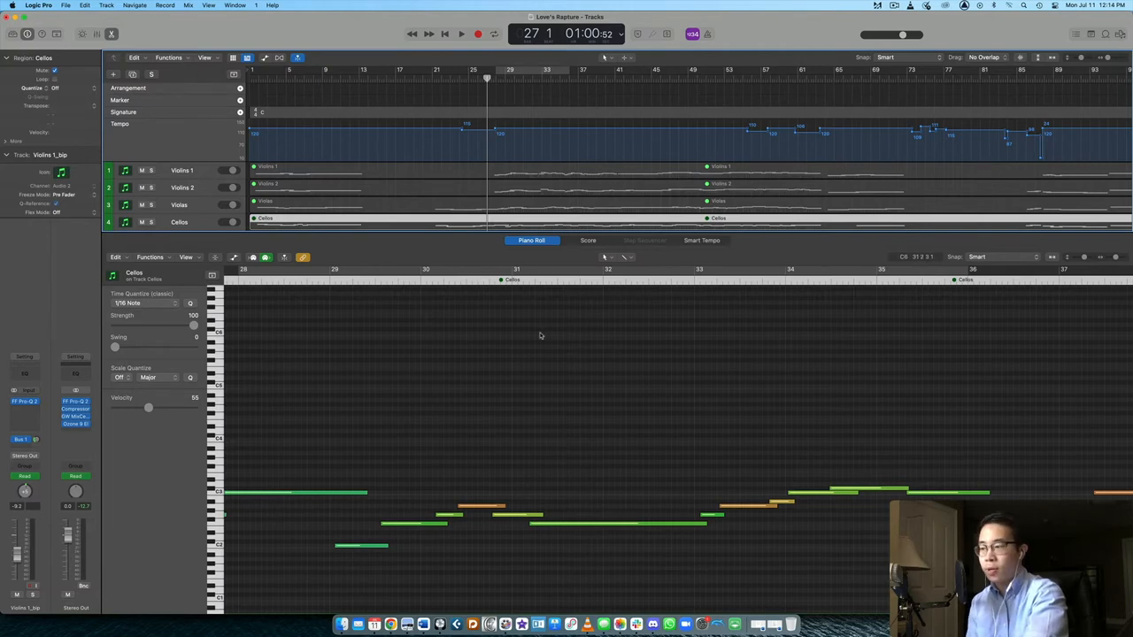
mouse_move(517, 171)
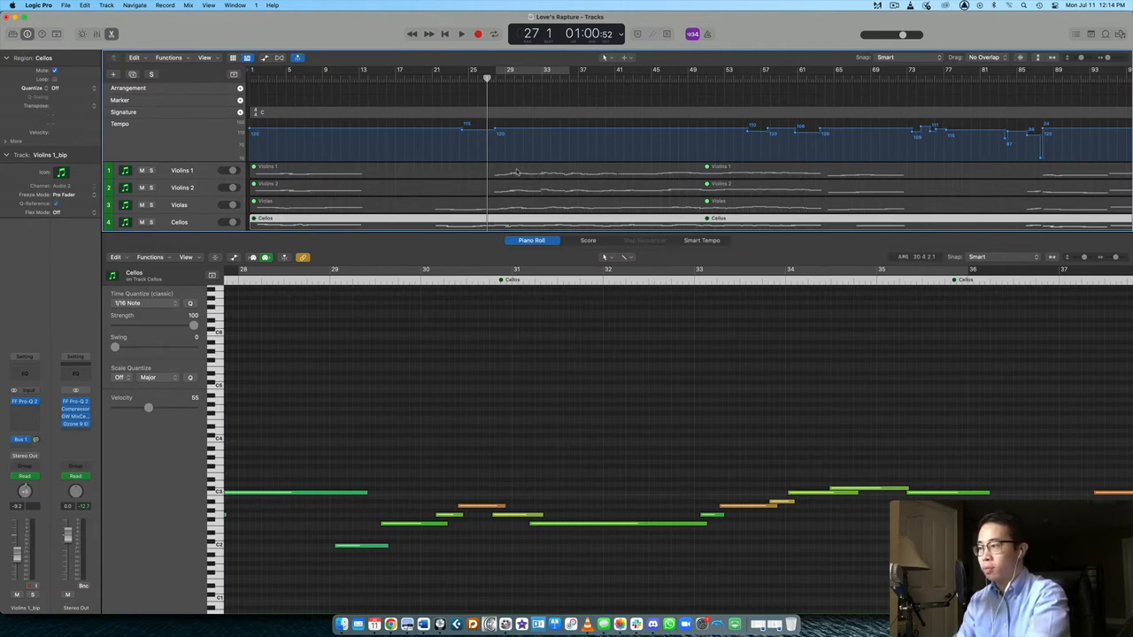
Step: Play all the string parts together in the Piano Roll, then stop playback
left_click(460, 34)
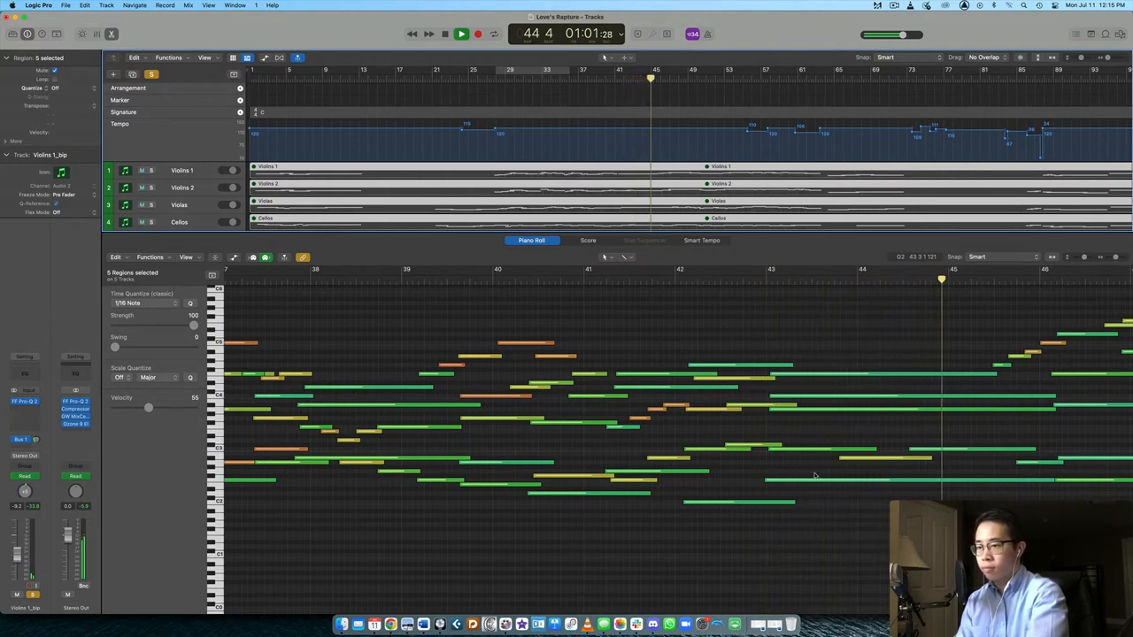
left_click(460, 34)
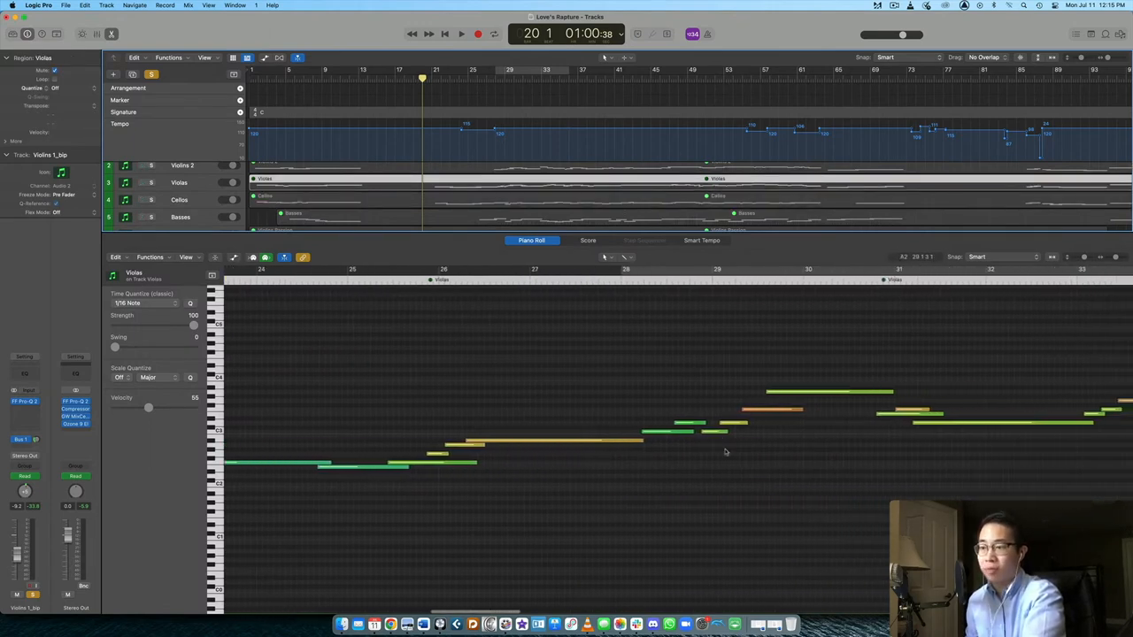
Step: Scroll the Piano Roll along the Violas line to roughly bars 36–43
scroll("right", 3)
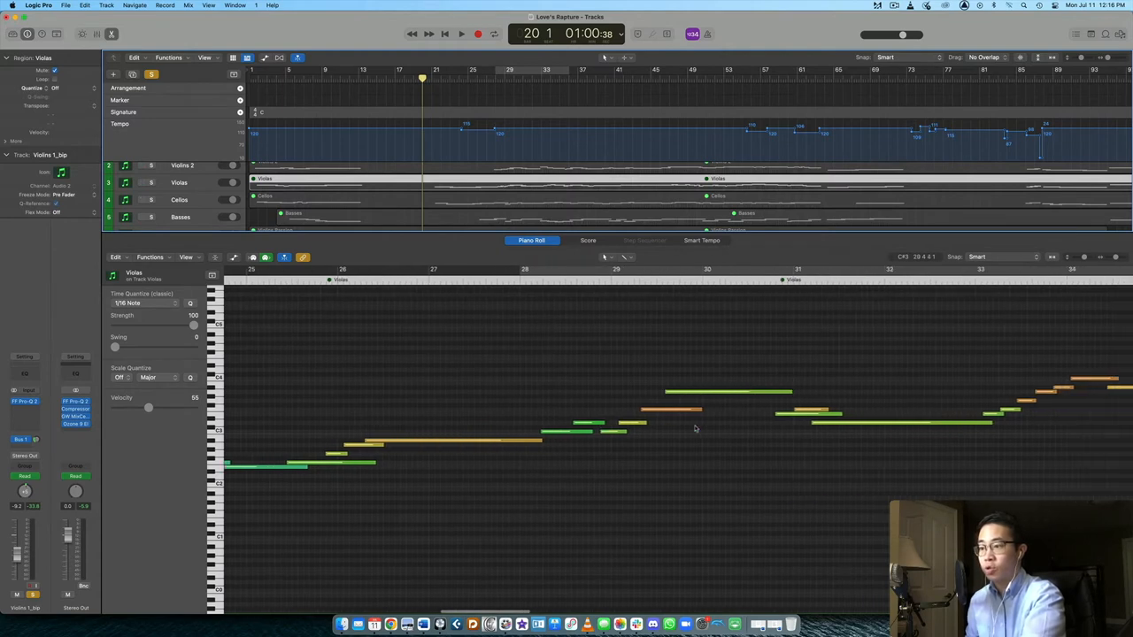
scroll("right", 3)
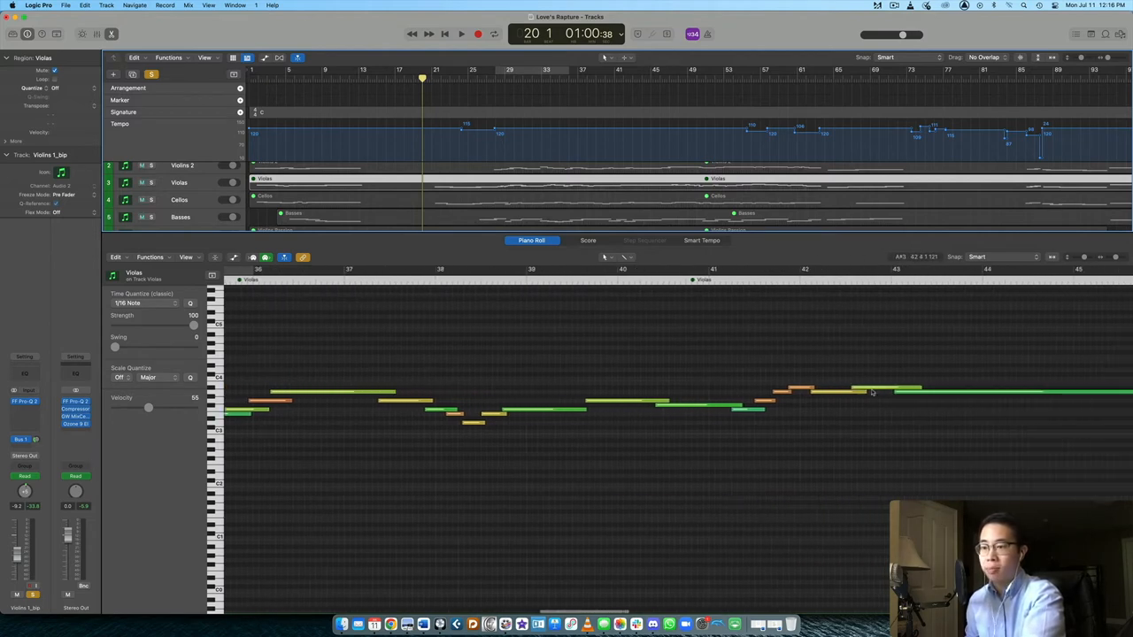
scroll("left", 3)
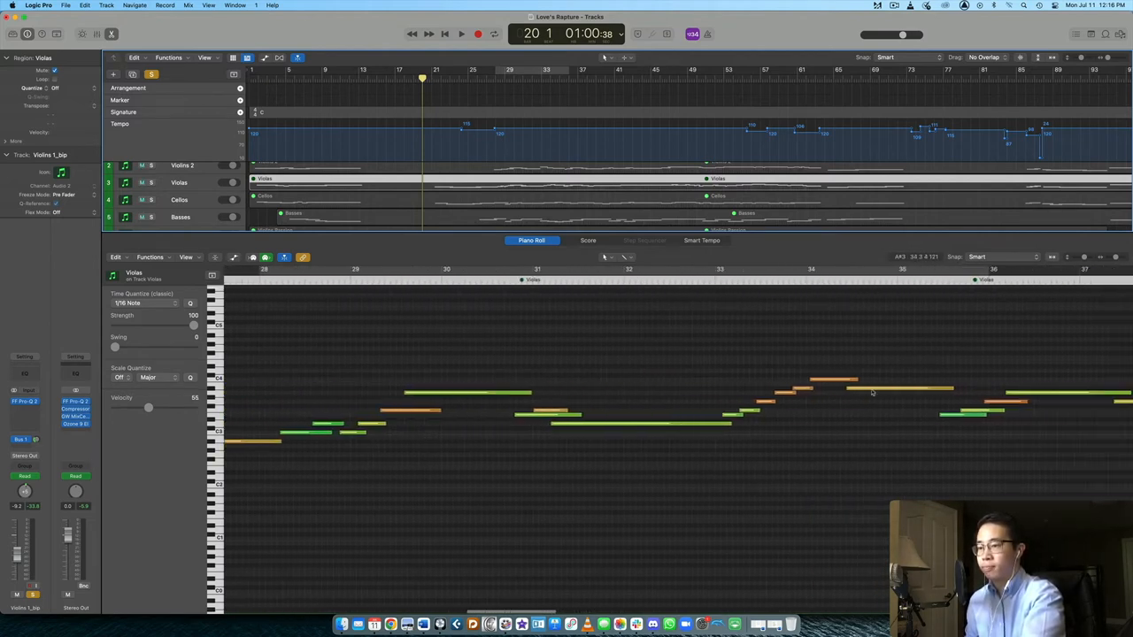
scroll("right", 3)
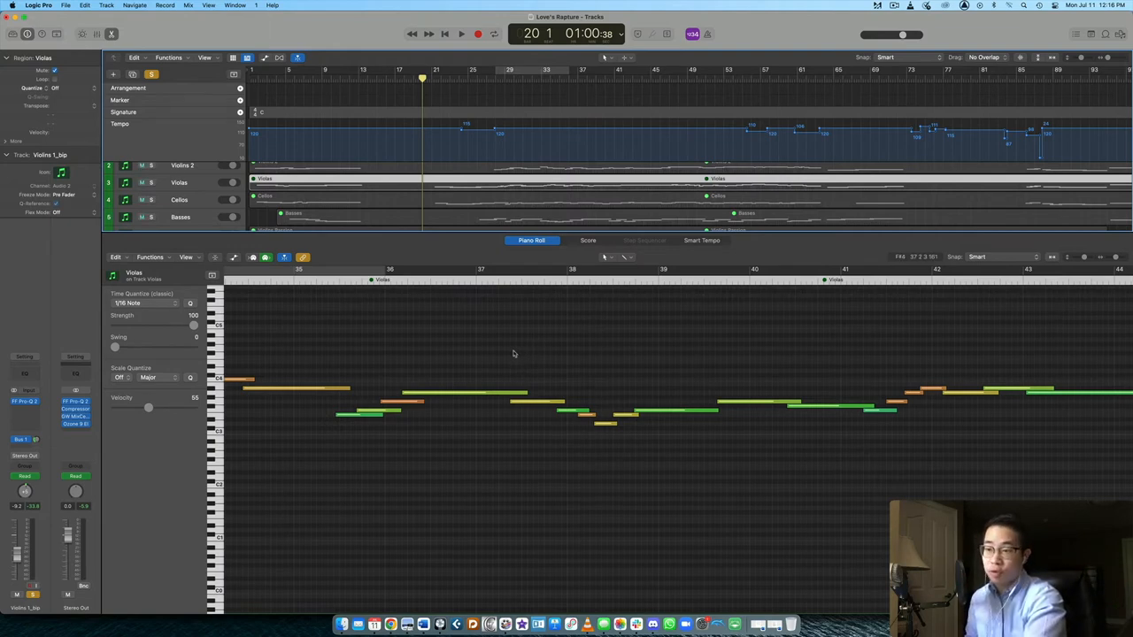
mouse_move(499, 361)
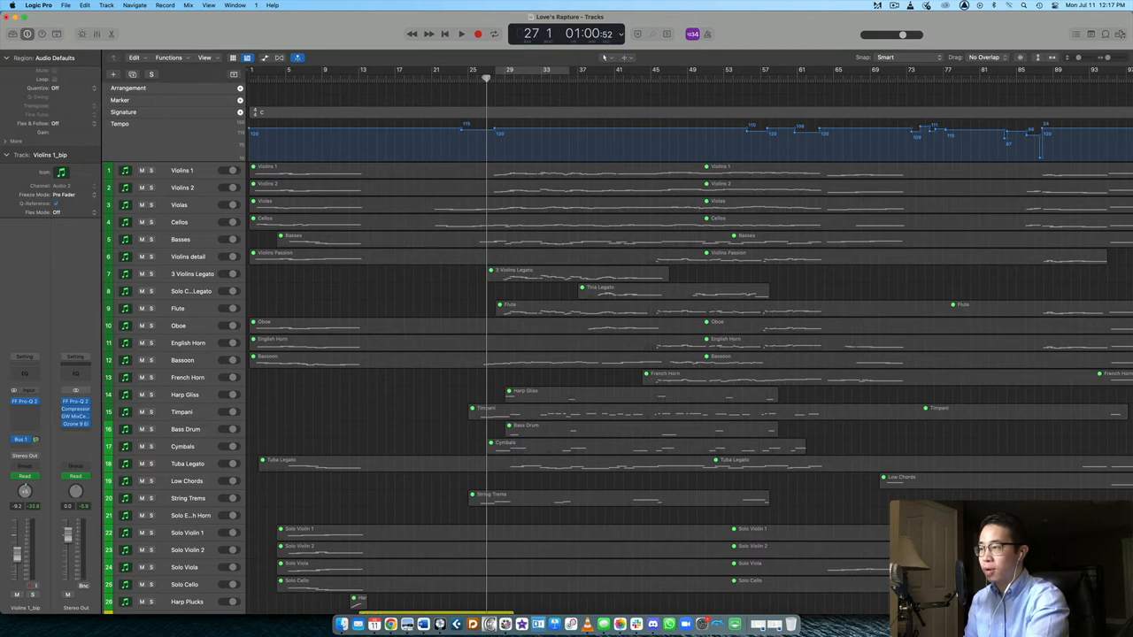
left_click(460, 34)
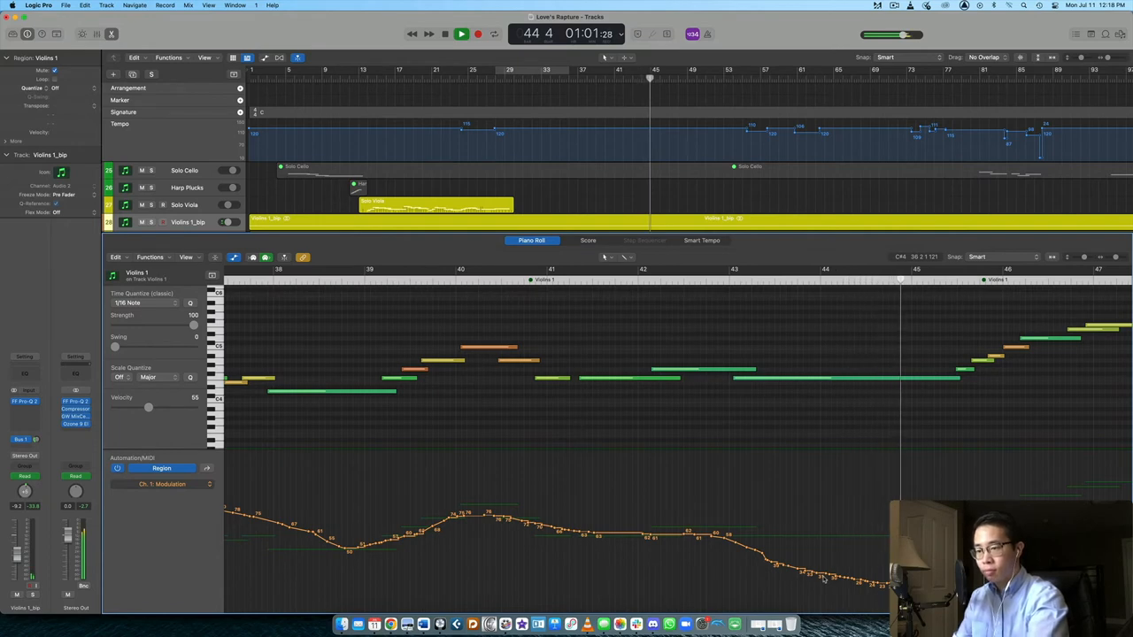
Step: Stop playback of the Violin 1 melody with its modulation curve showing
left_click(460, 34)
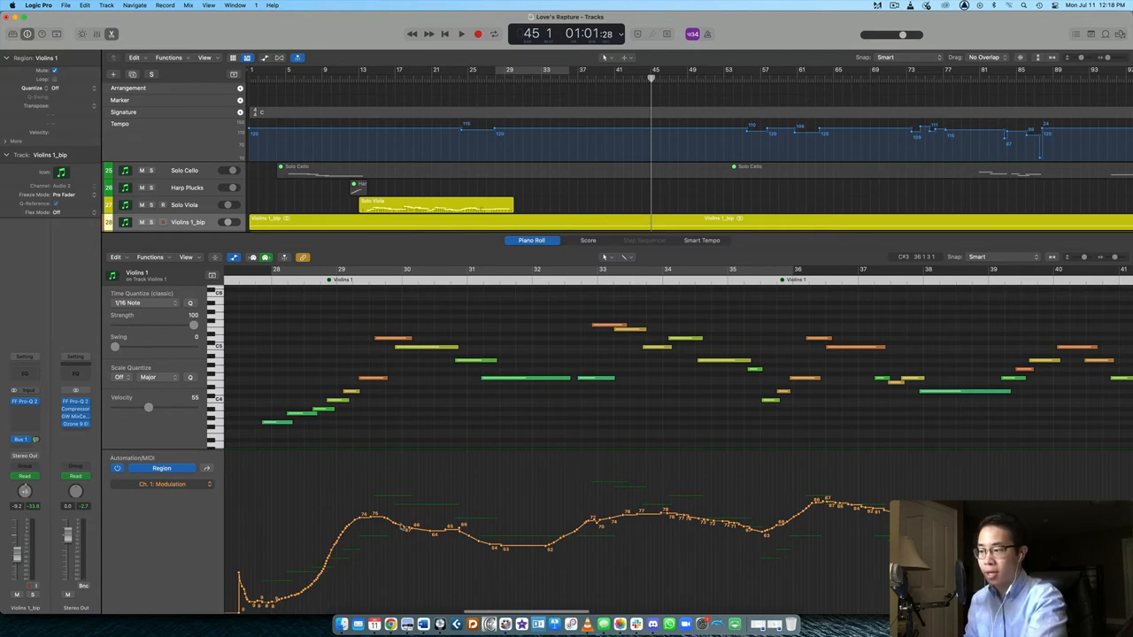
scroll("right", 3)
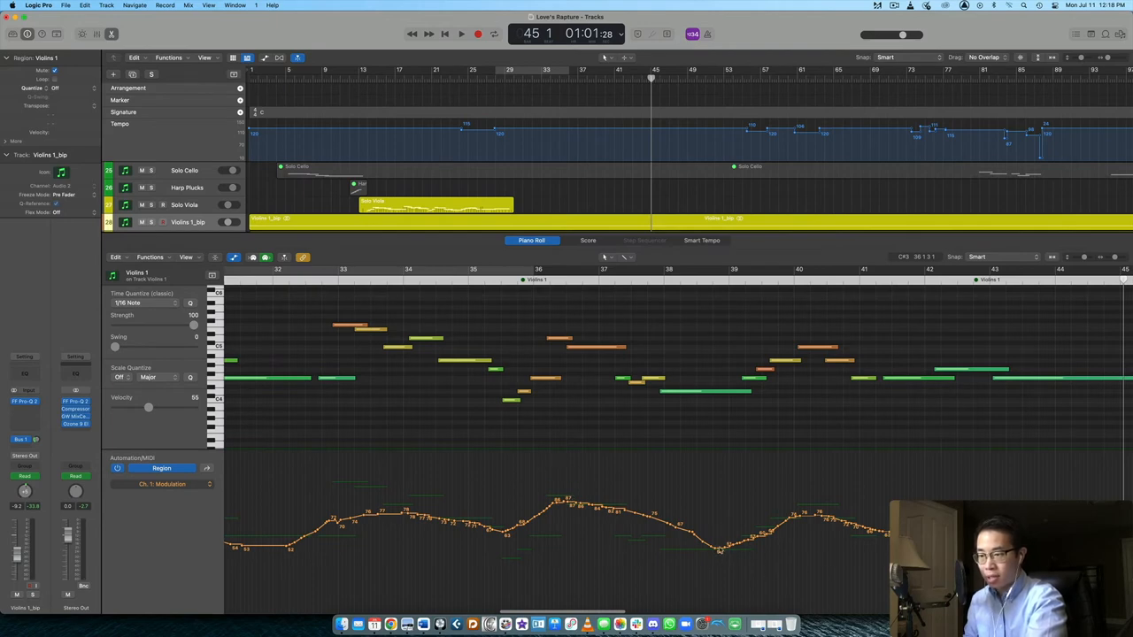
mouse_move(311, 570)
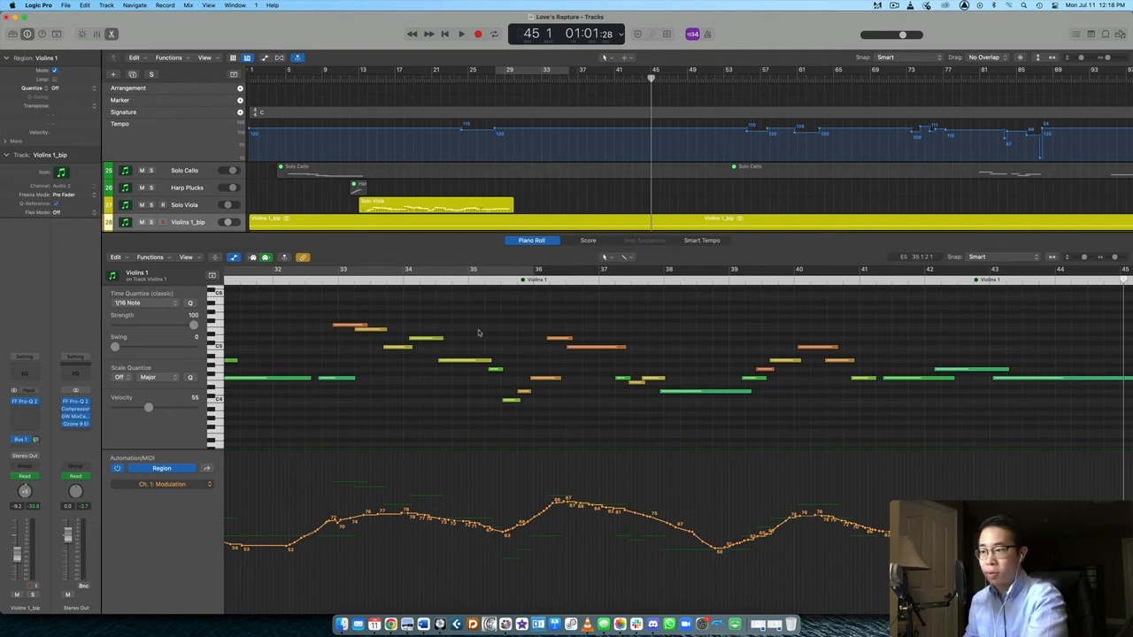
mouse_move(1048, 352)
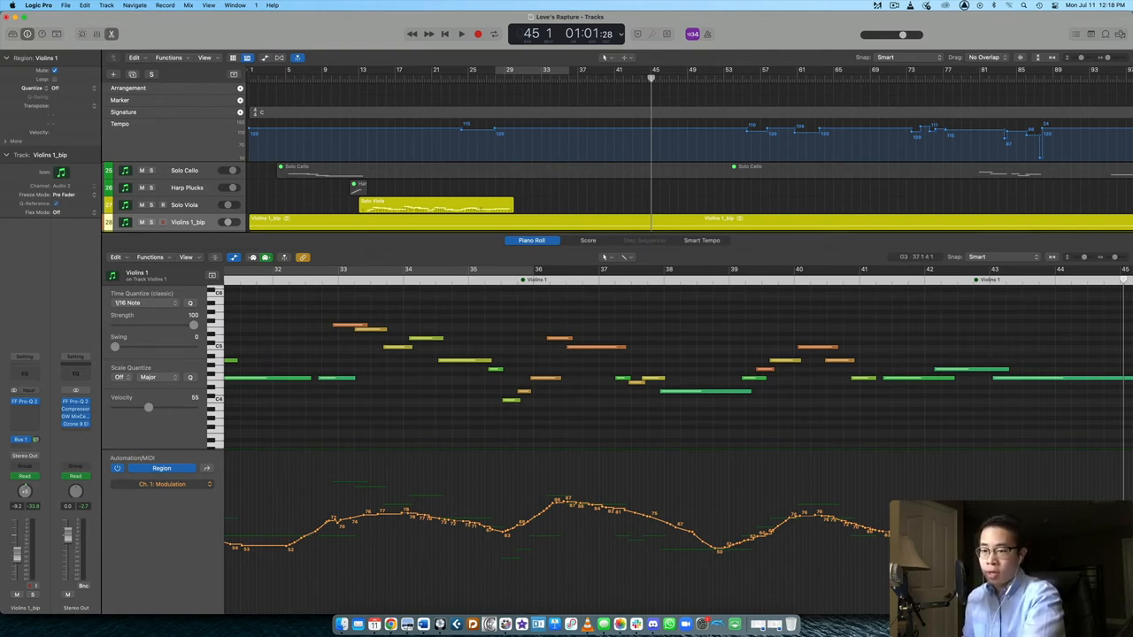
scroll("left", 3)
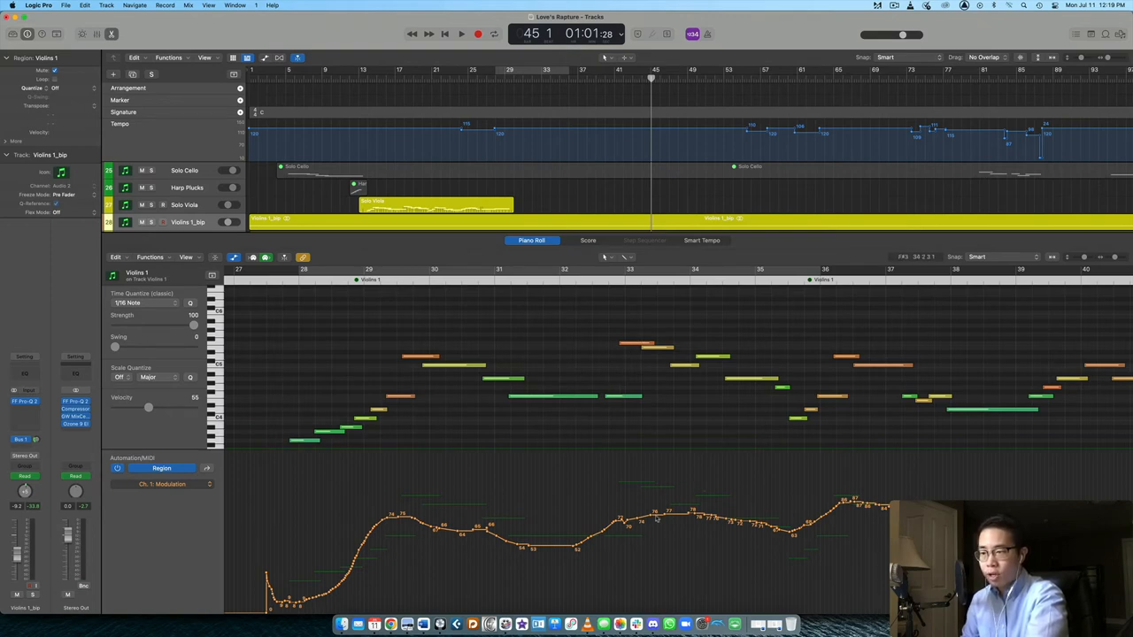
mouse_move(807, 531)
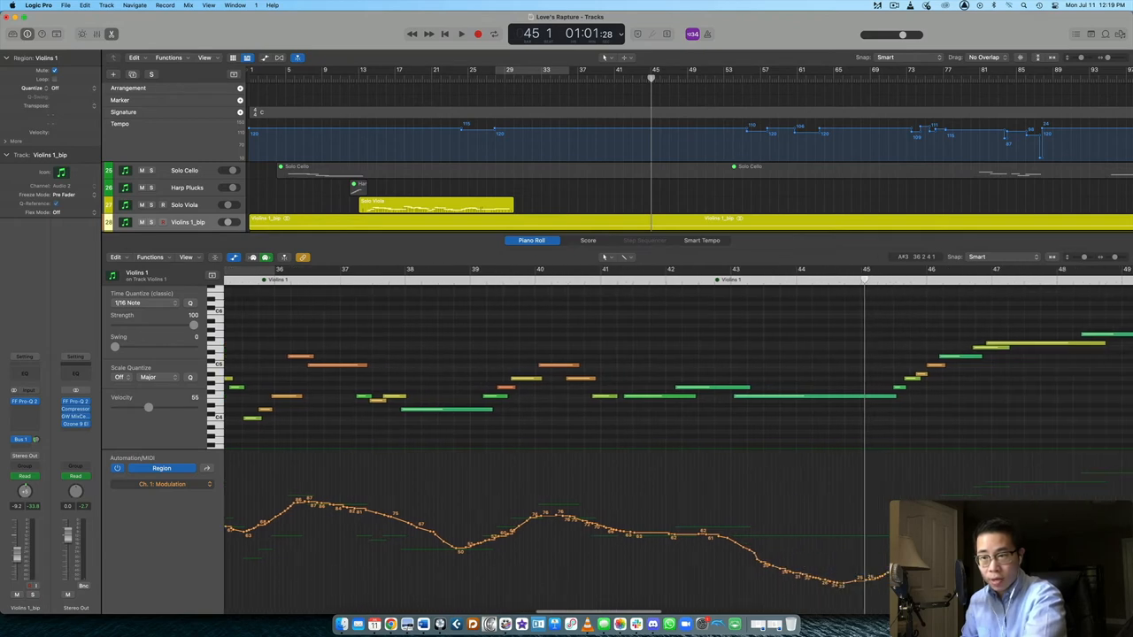
Step: Scroll the Tracks area to show the full orchestral track list
scroll("left", 3)
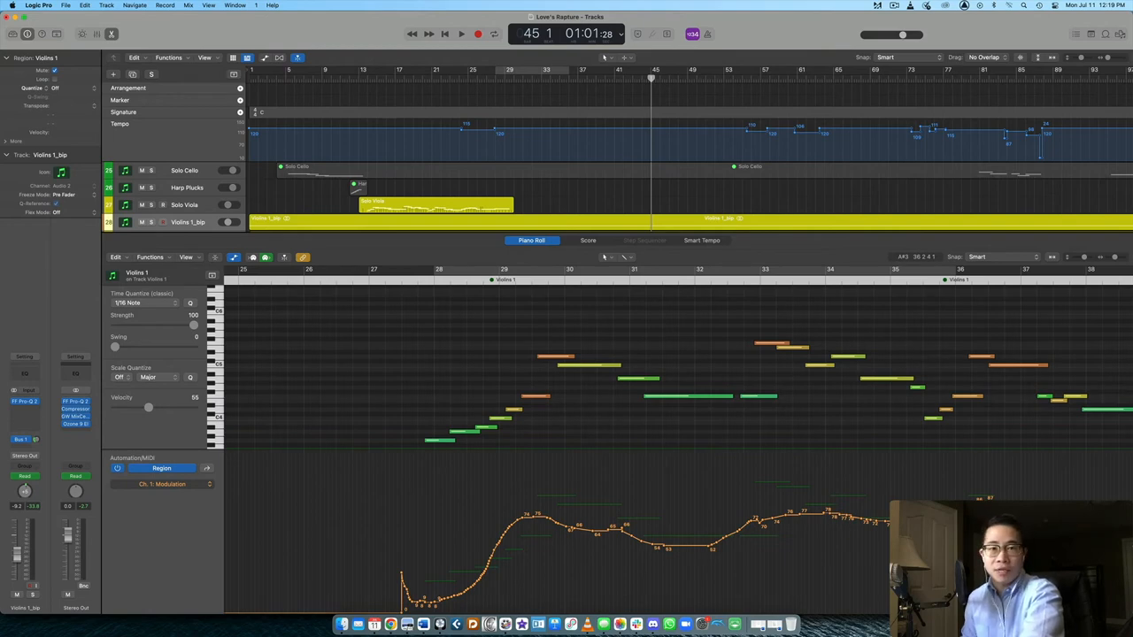
mouse_move(977, 496)
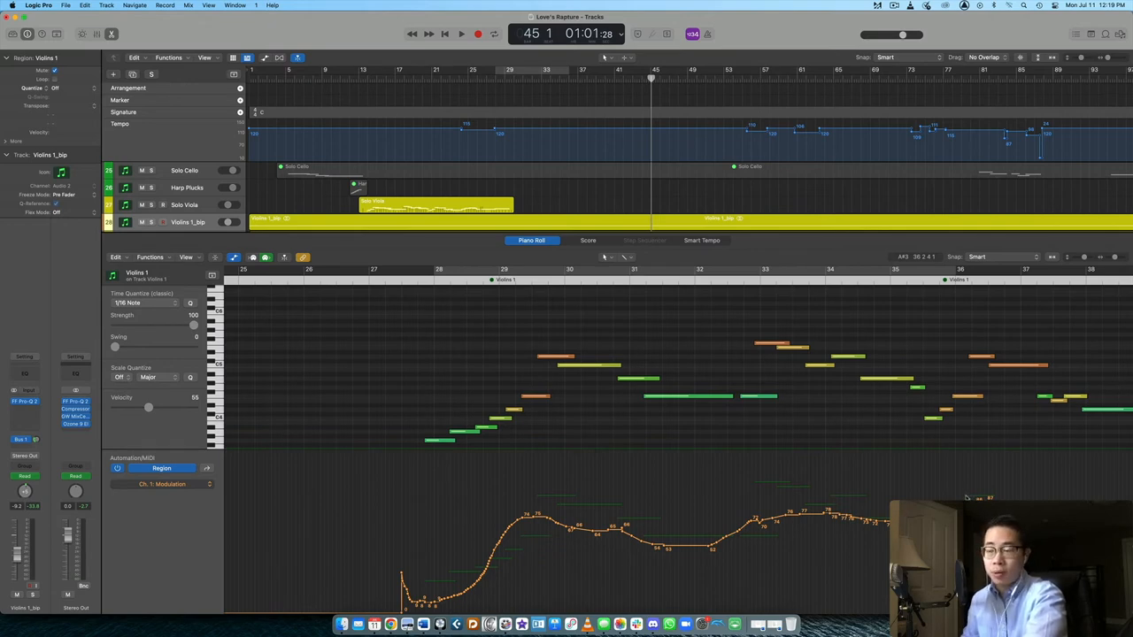
scroll("right", 3)
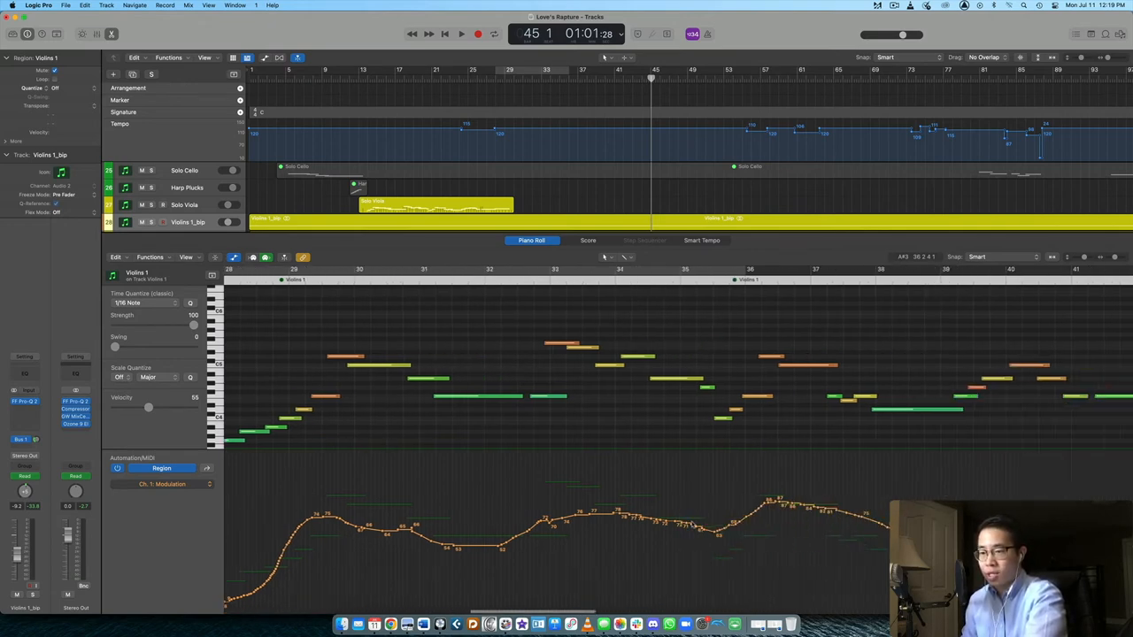
scroll("right", 3)
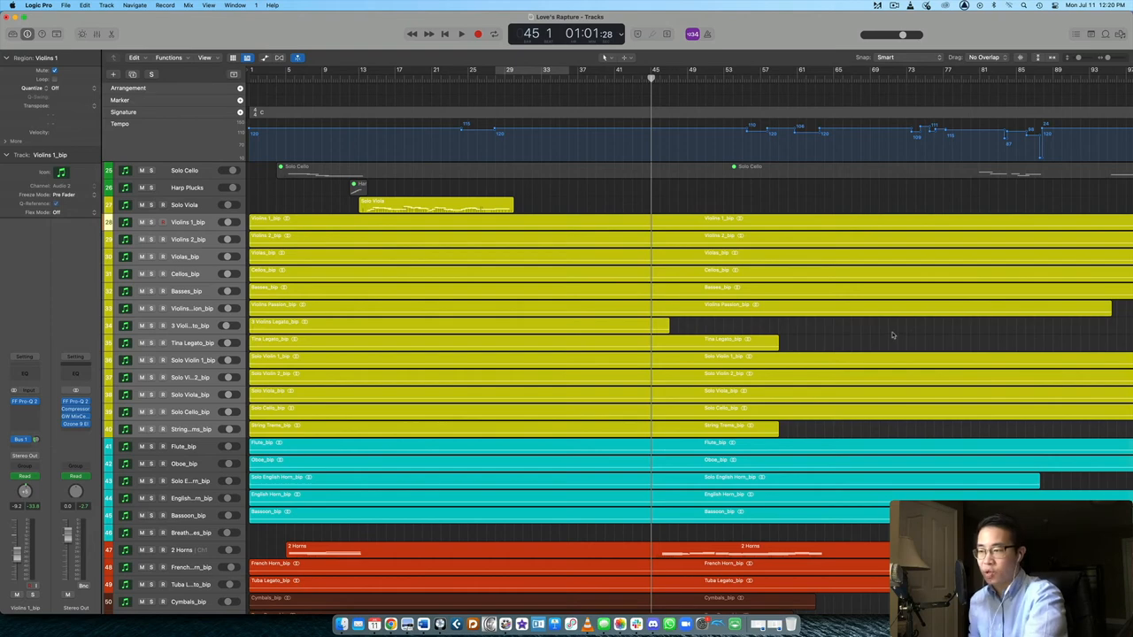
scroll("down", 3)
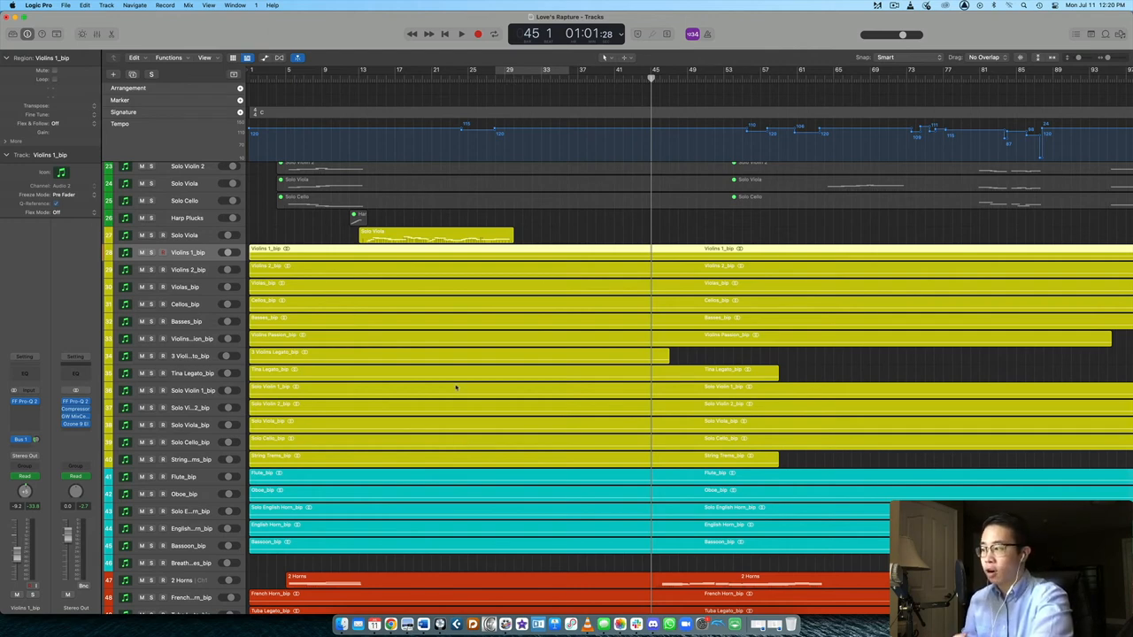
scroll("down", 3)
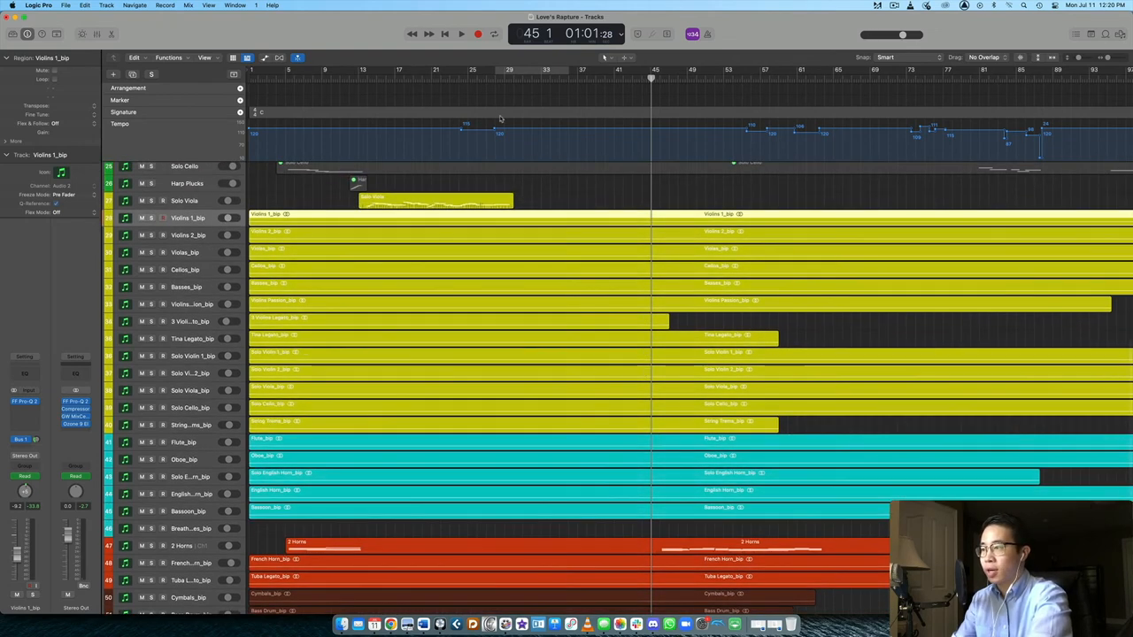
Step: Play the arrangement from bar 29 and stop around bar 37
left_click(504, 80)
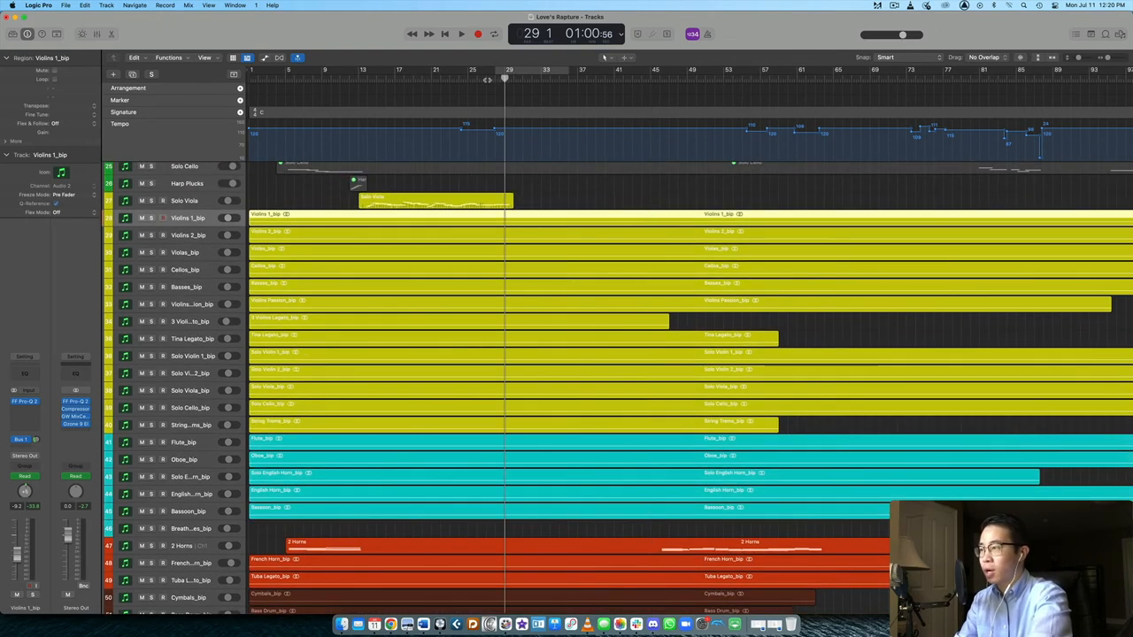
left_click(461, 34)
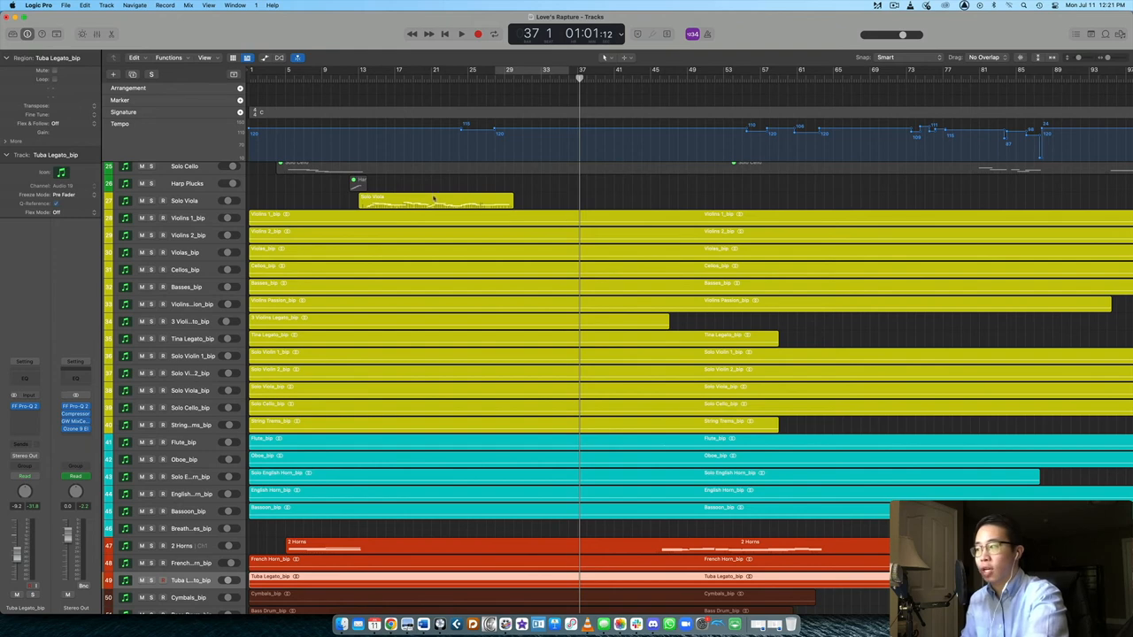
left_click(184, 218)
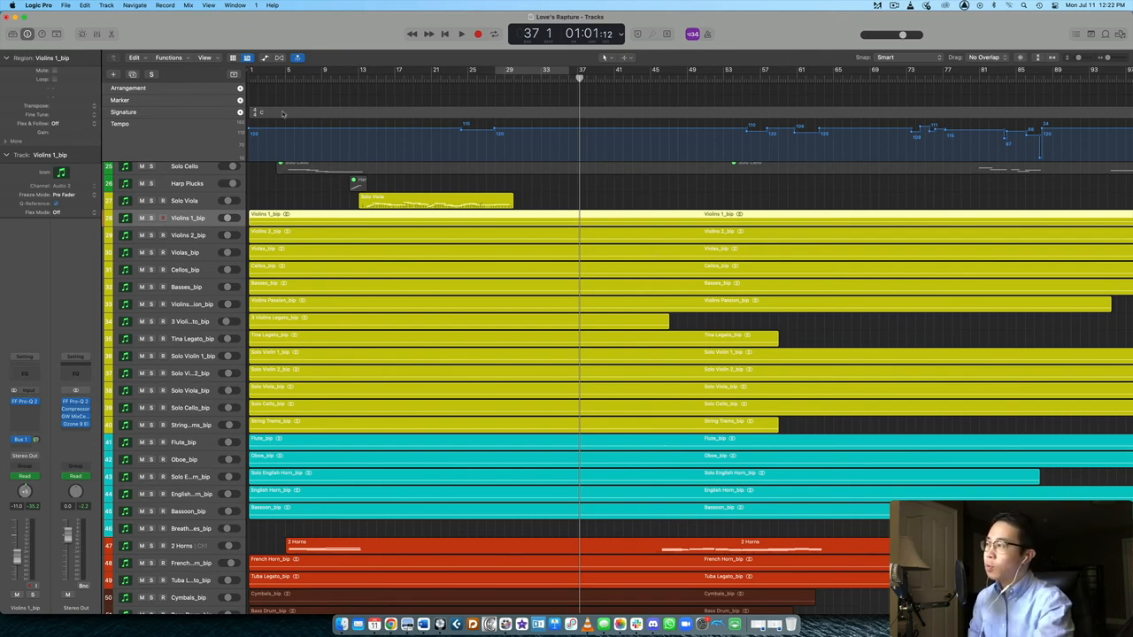
scroll("down", 3)
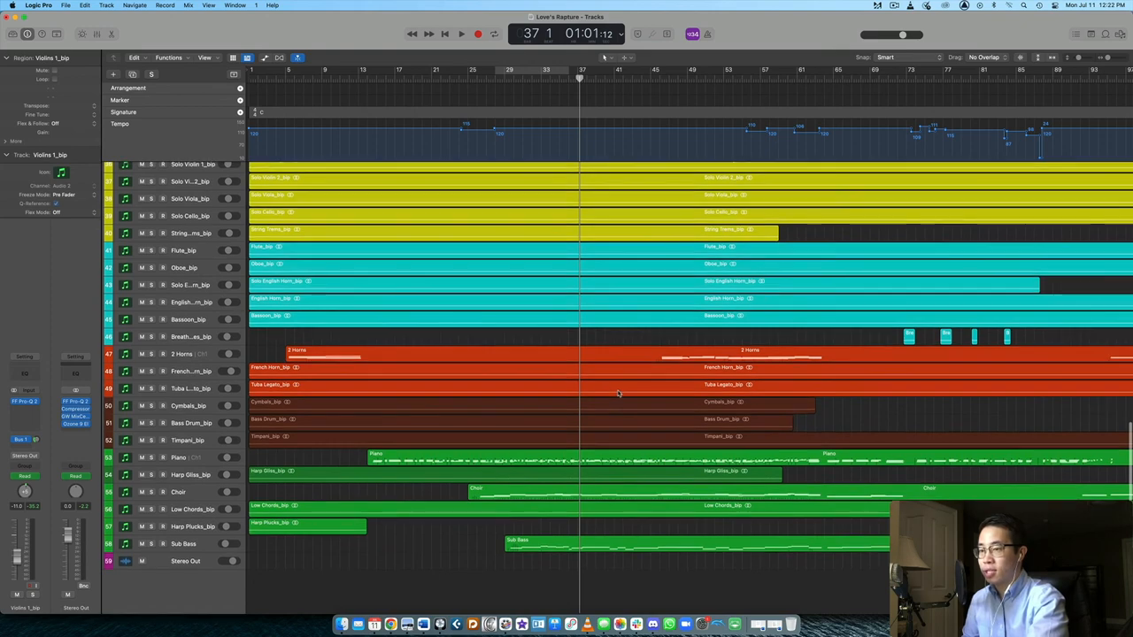
scroll("up", 3)
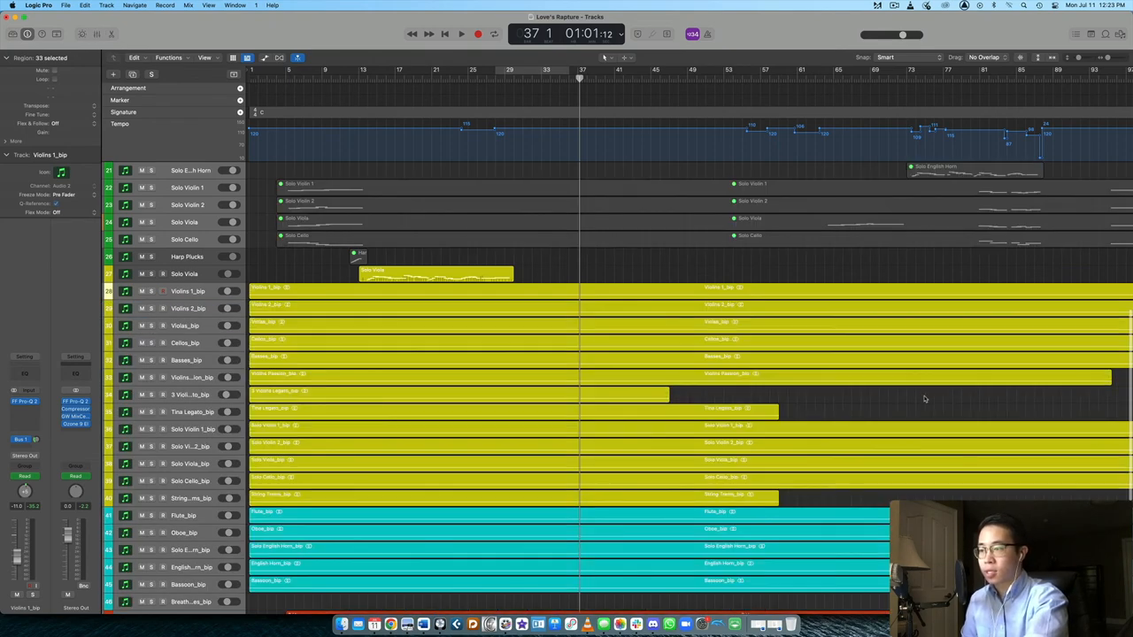
scroll("down", 3)
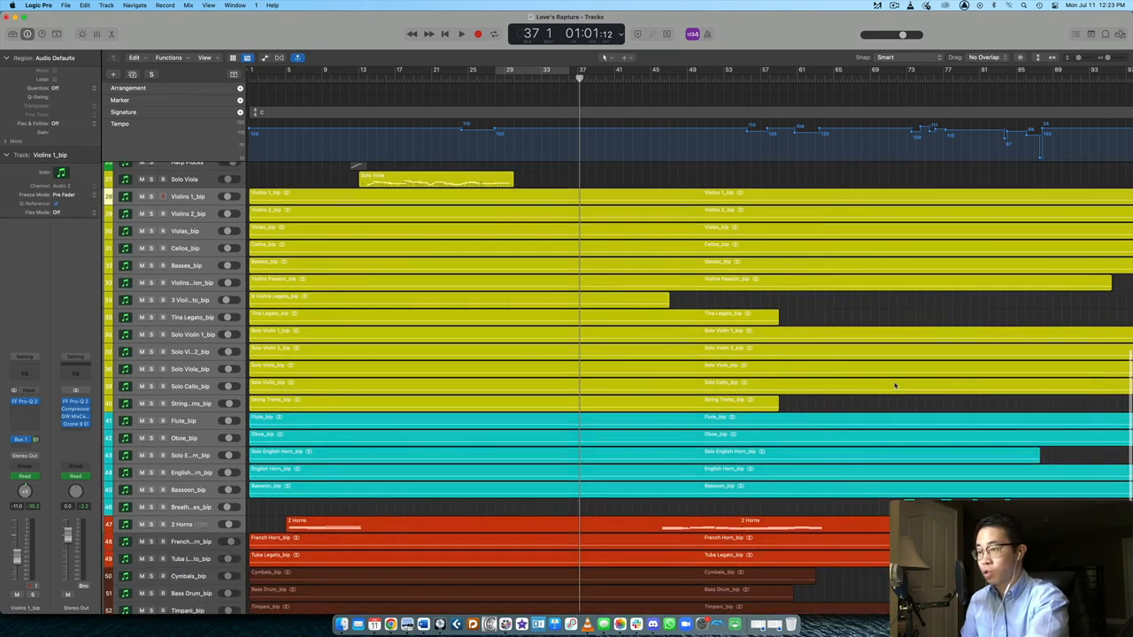